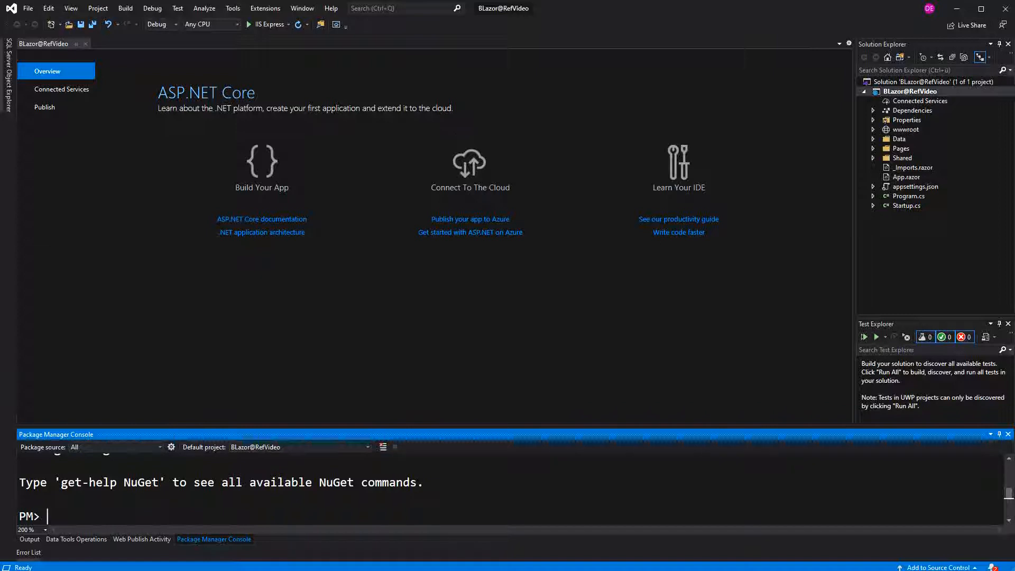
Bring up the Blazor project's context menu in Solution Explorer to add a Razor component
left_click(925, 69)
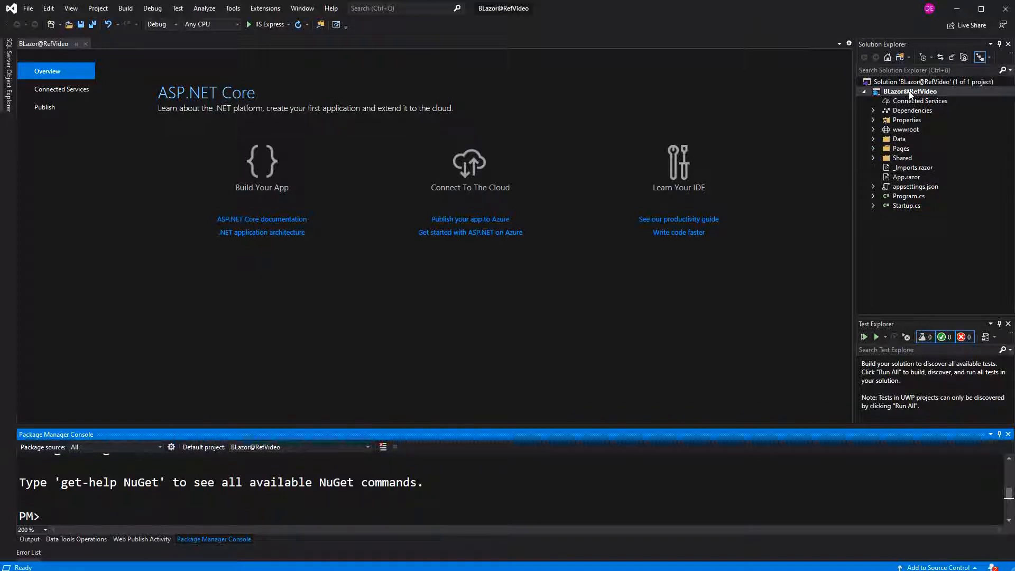
right_click(910, 90)
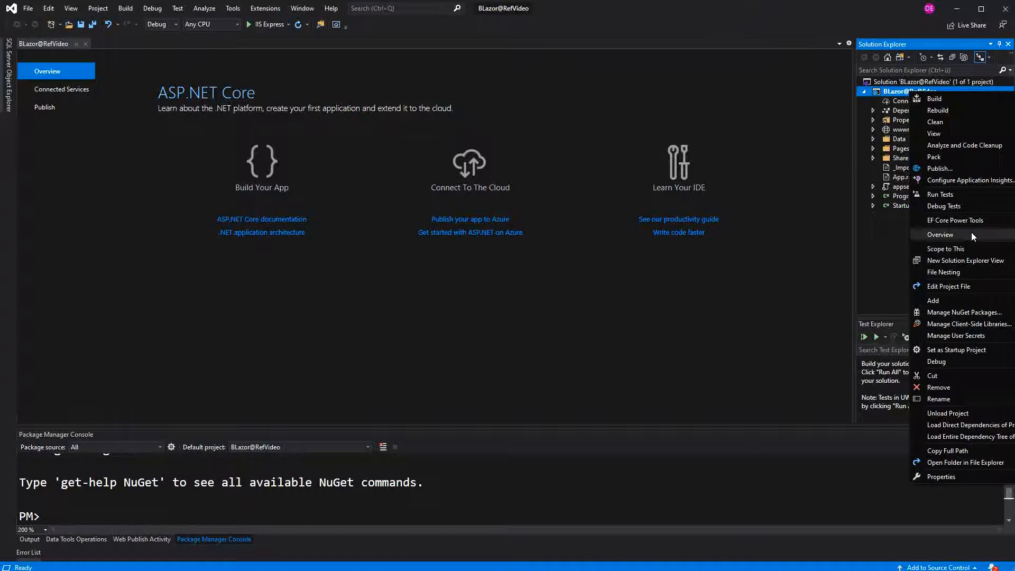
mouse_move(958, 305)
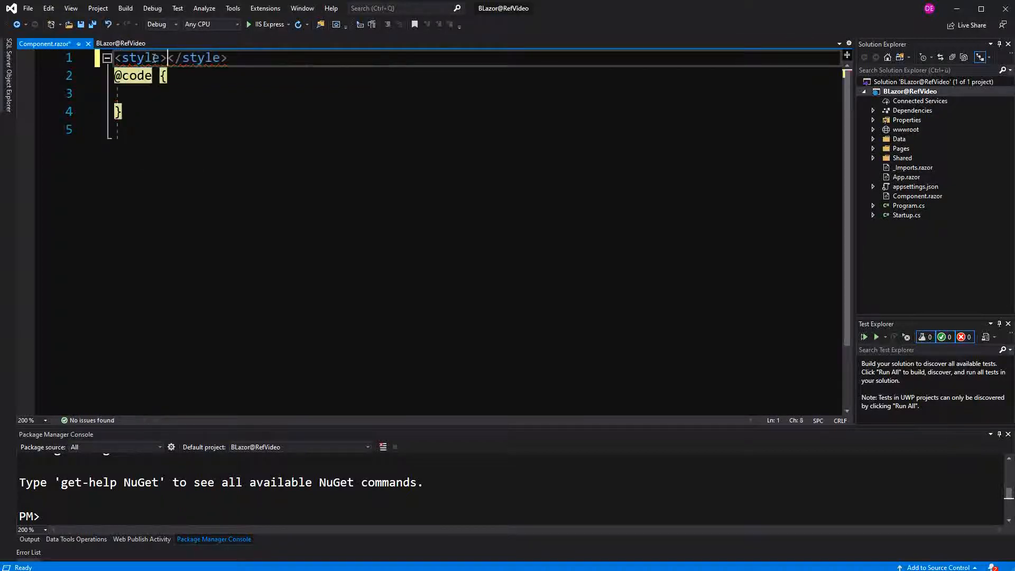
Write the .ourContainer rule: position absolute, bottom 0, right 0
key("Enter")
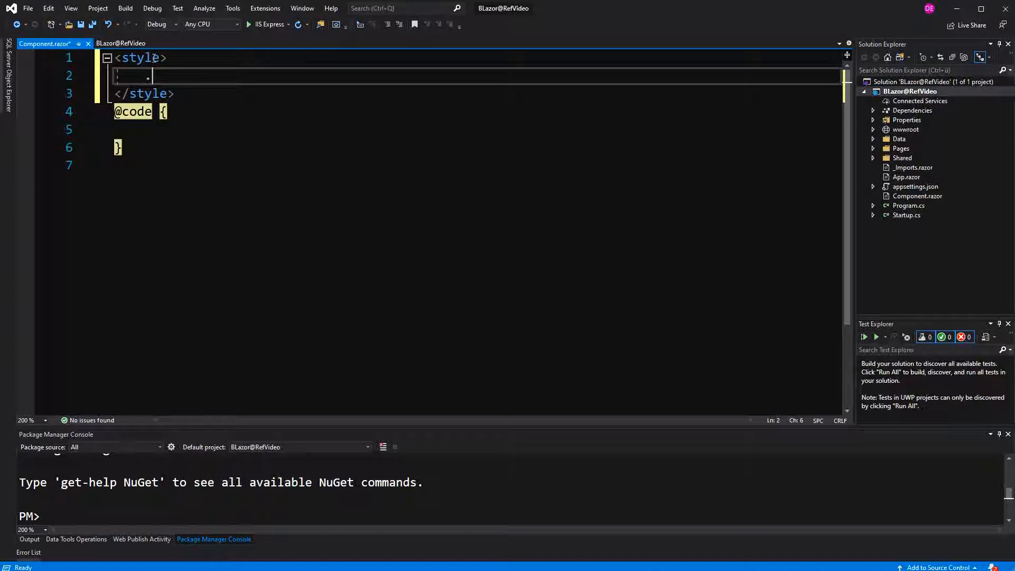
type(".ourContainer")
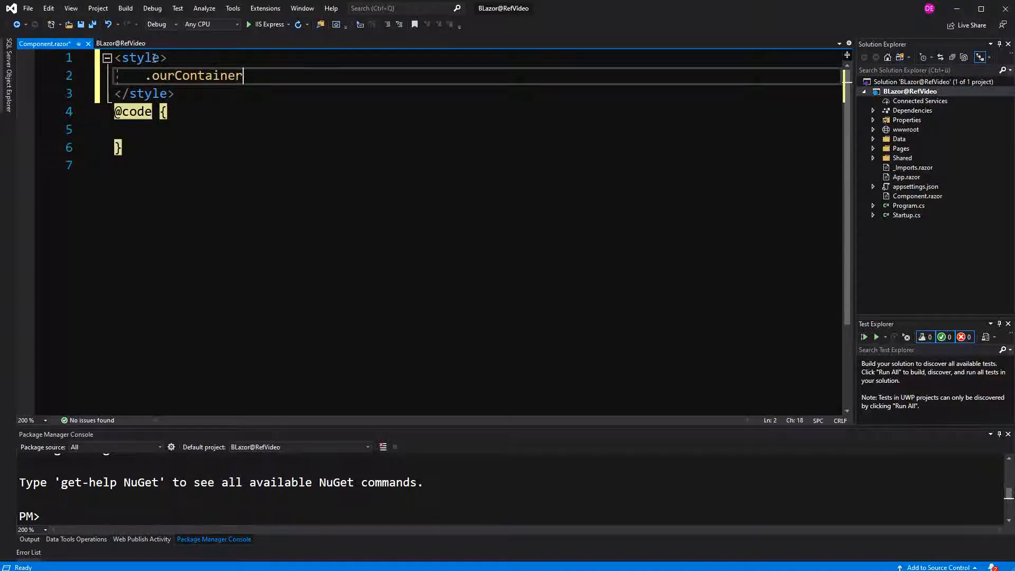
type("{")
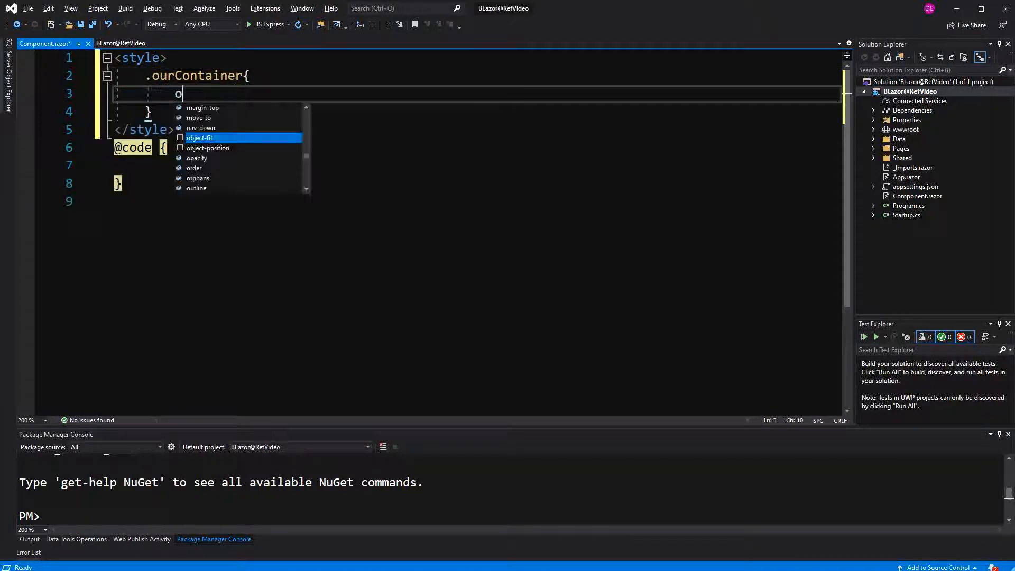
type("position")
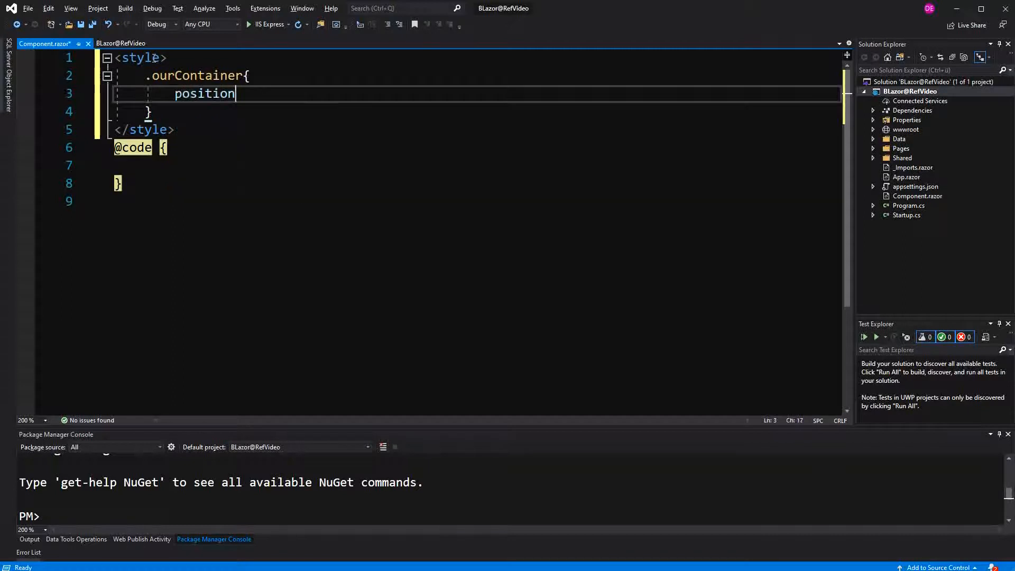
type(": absolute;")
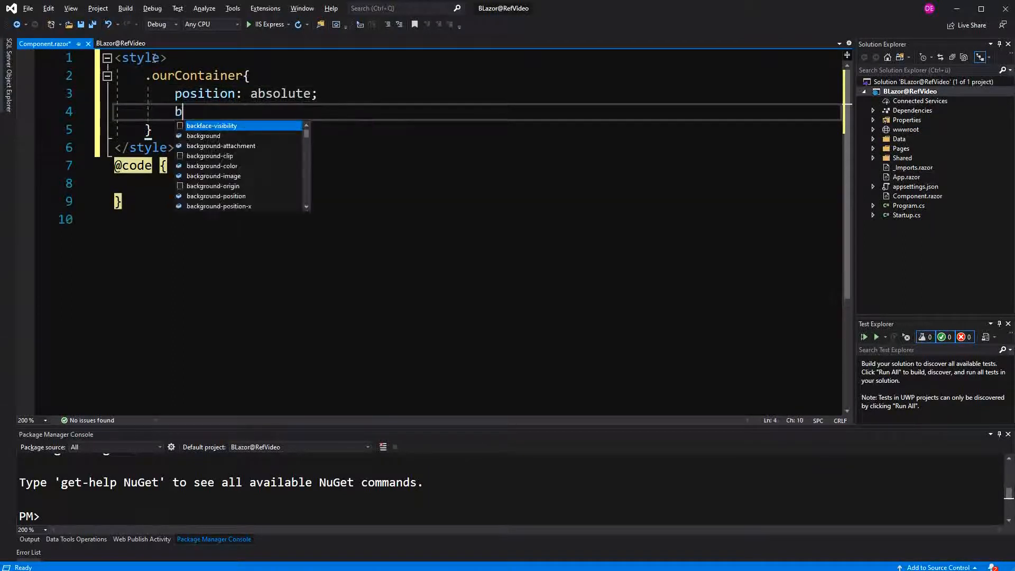
type("bottom: 0;")
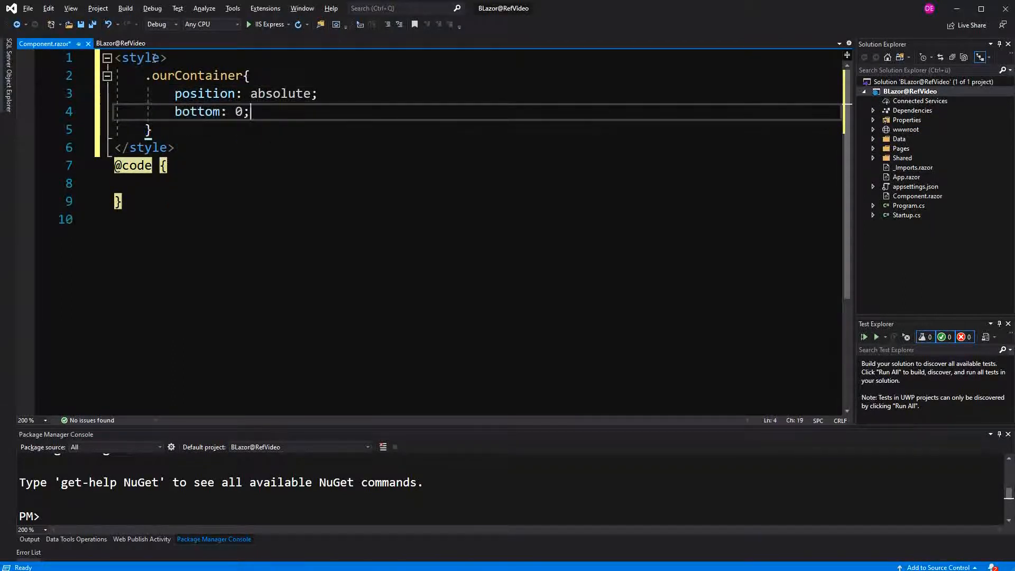
type("right:")
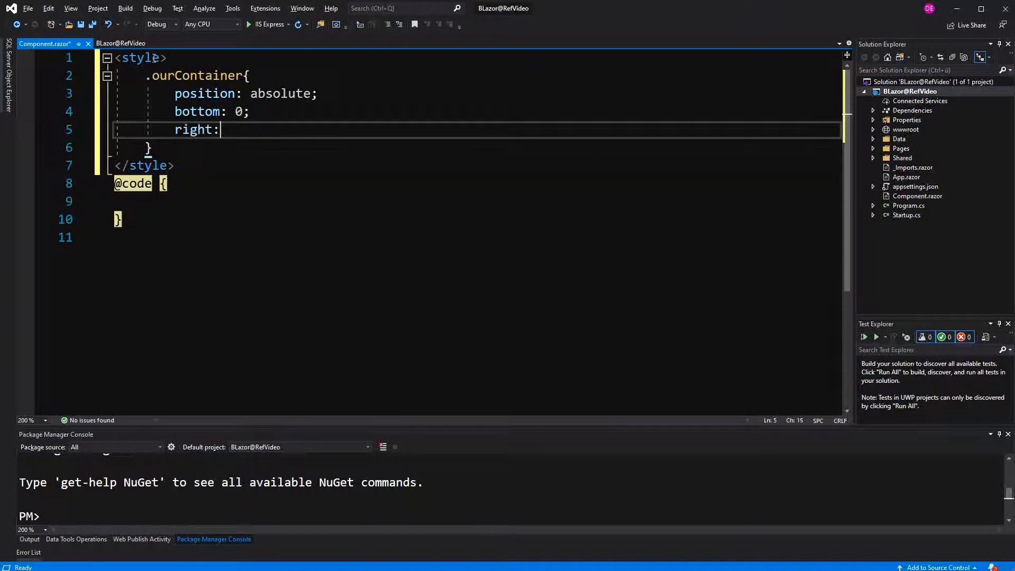
type("0;")
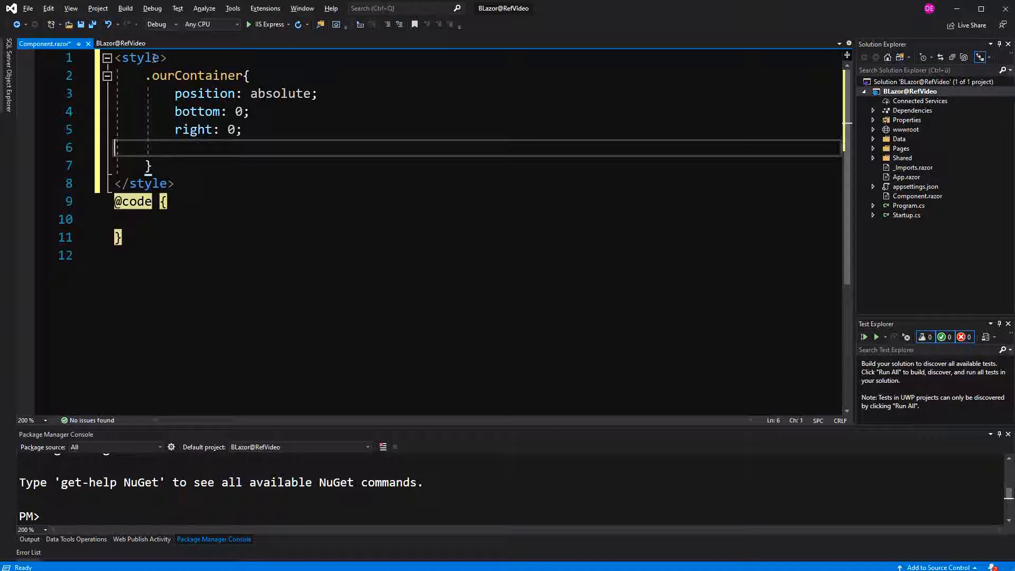
key("Backspace")
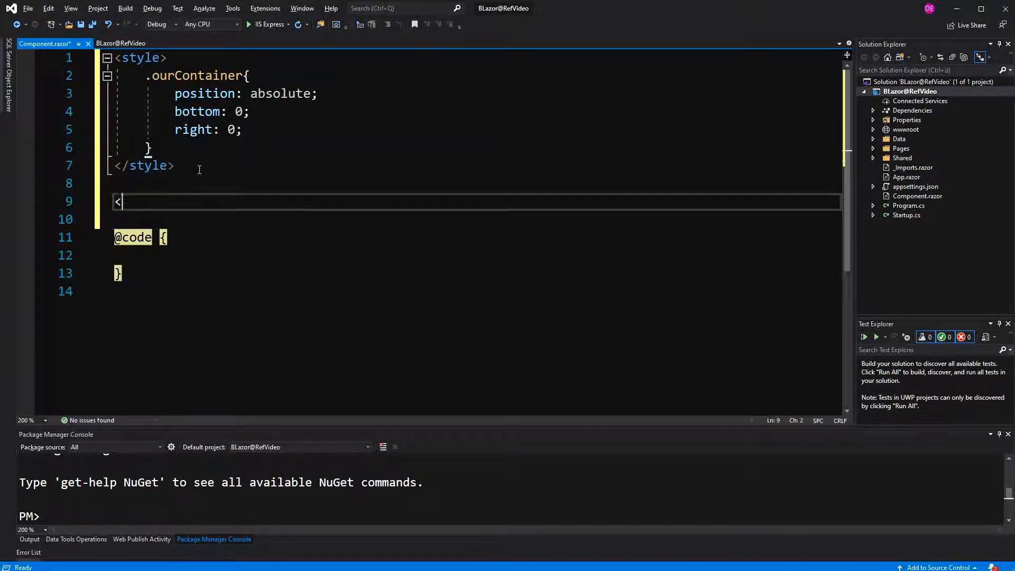
Add an ourContainer div wrapping an alert alert-danger div with paragraph 'Alert has been triggered'
type("div>")
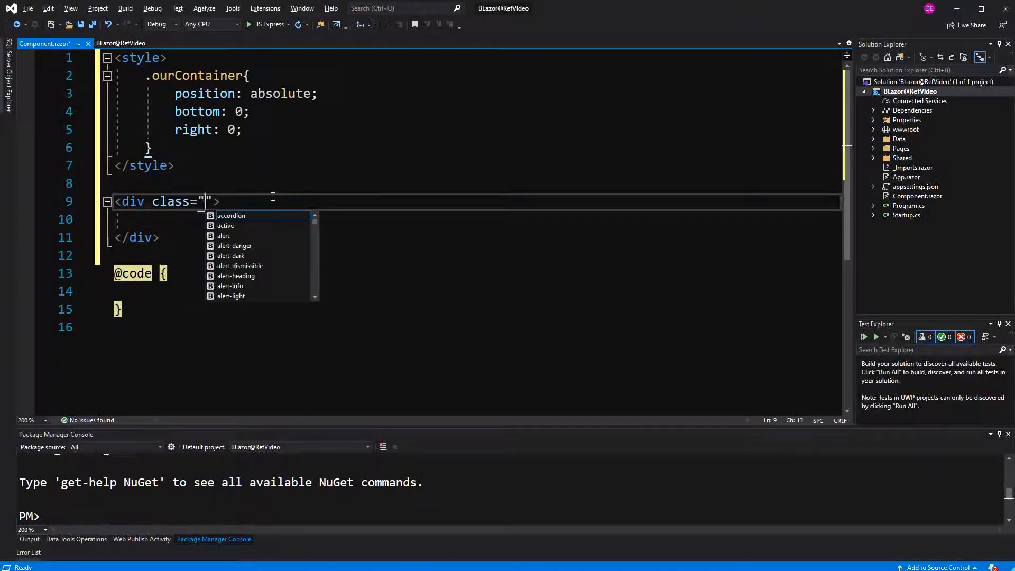
type("ourContainer")
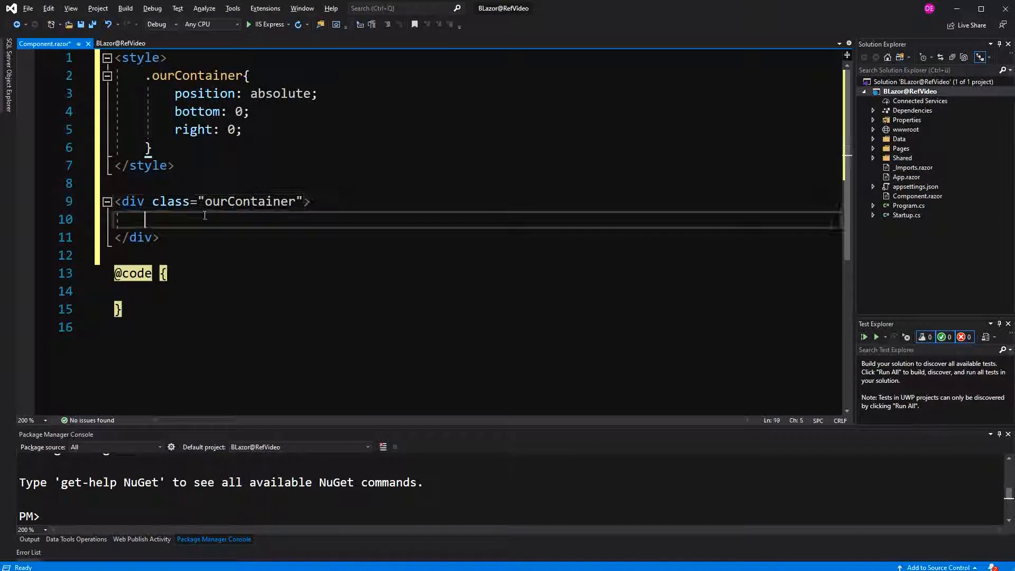
type("<div>")
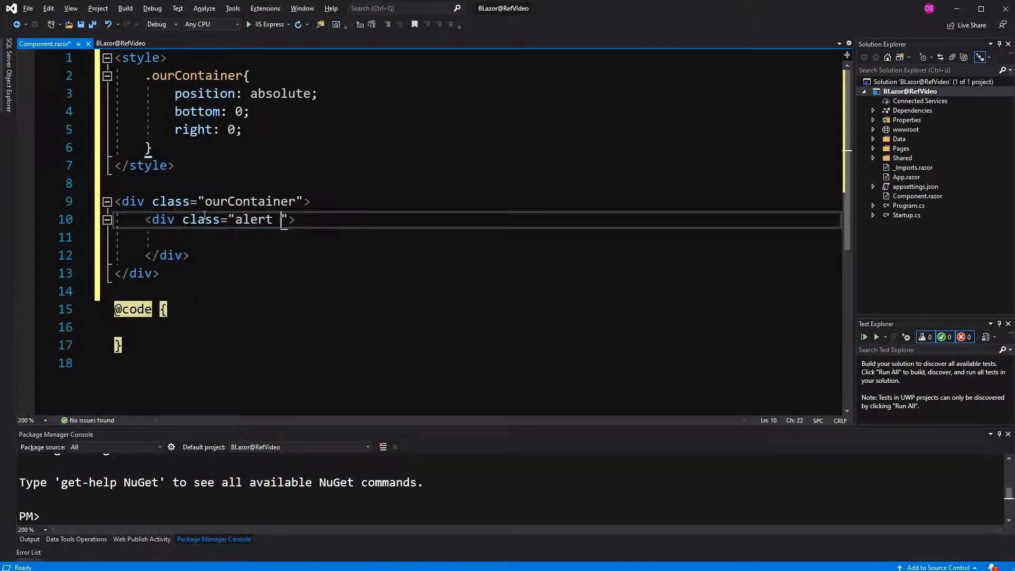
type("alert-danger")
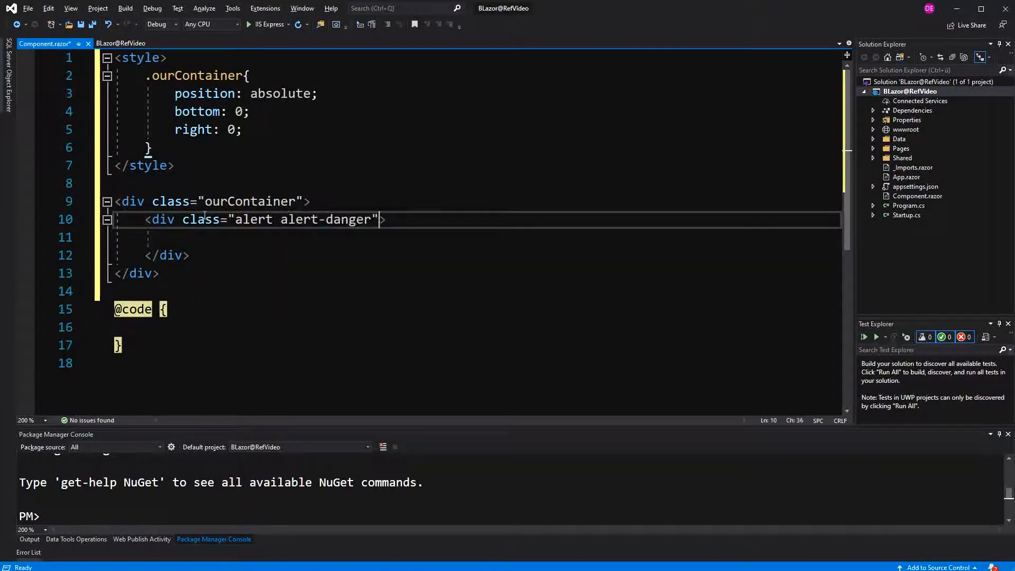
type("<l")
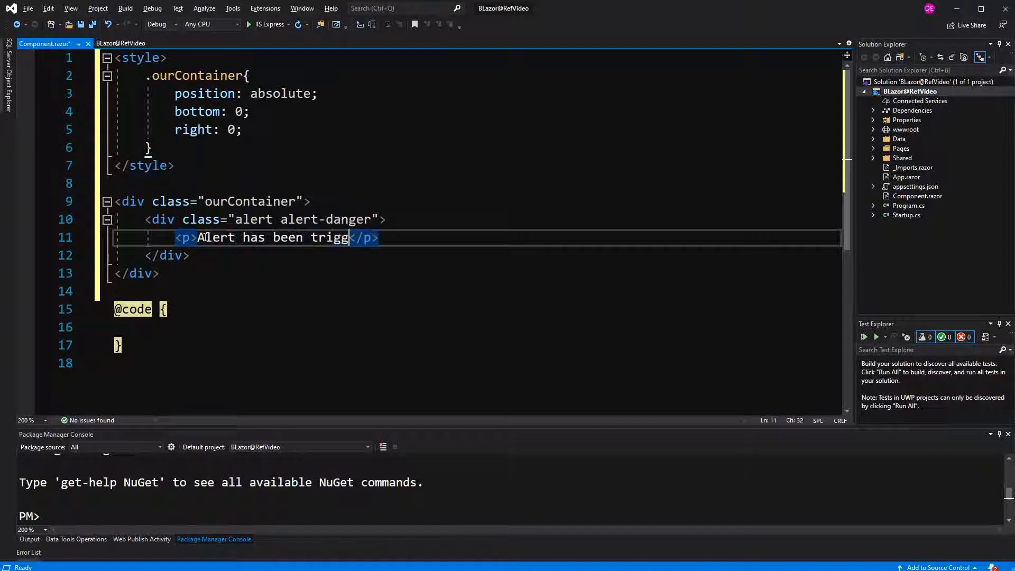
type("ered")
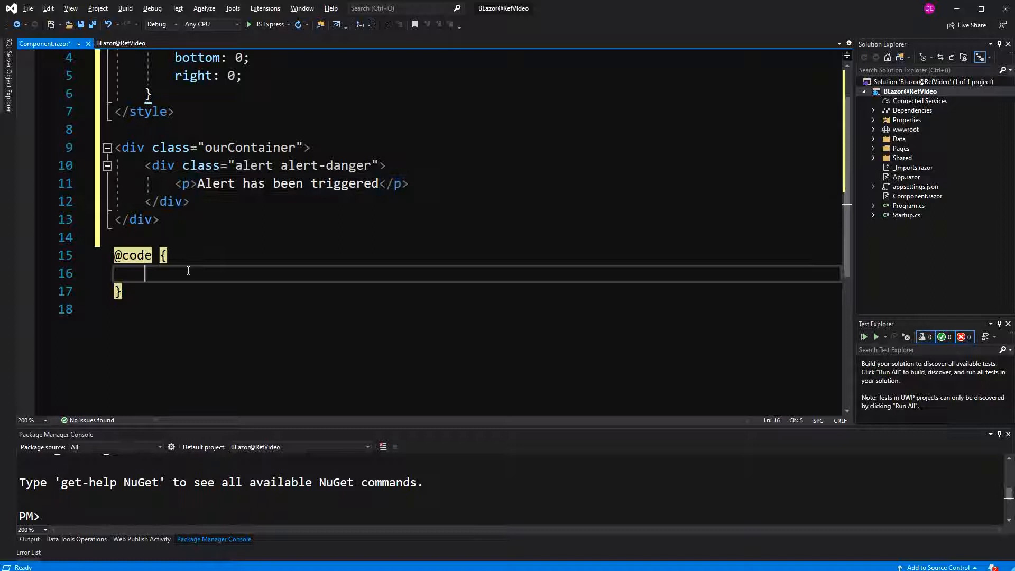
type("string disp")
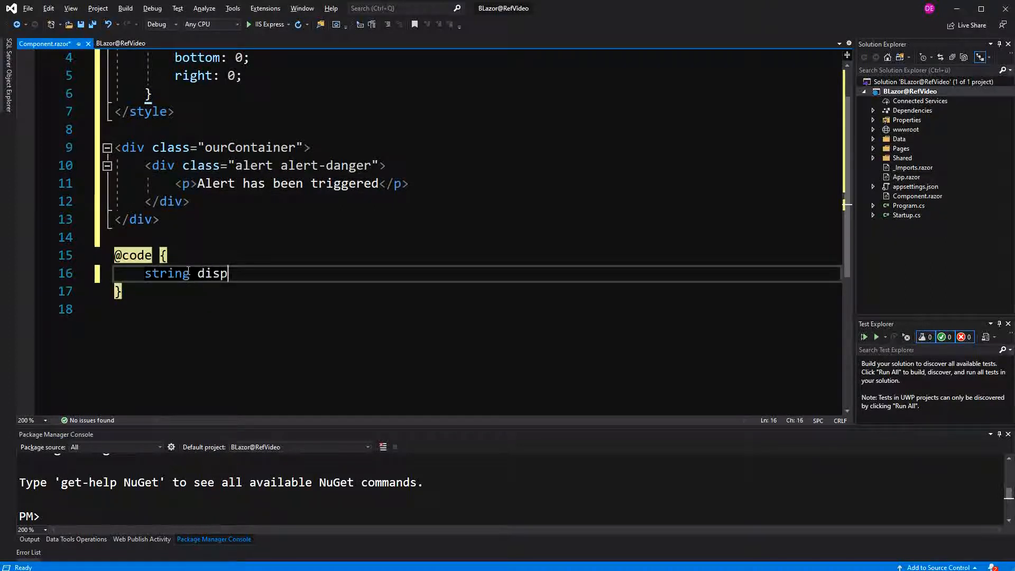
type("lay =")
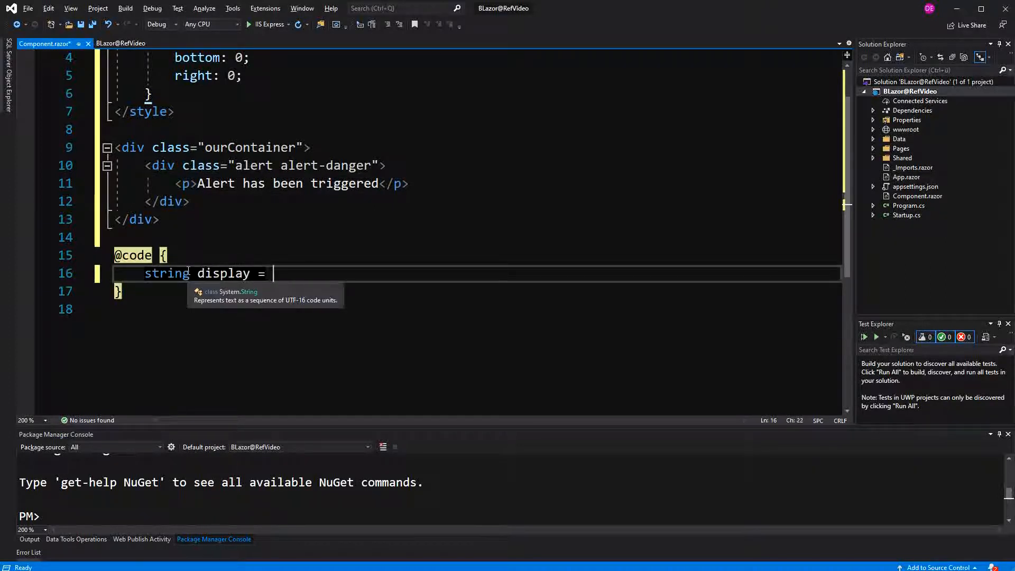
type("\"\"")
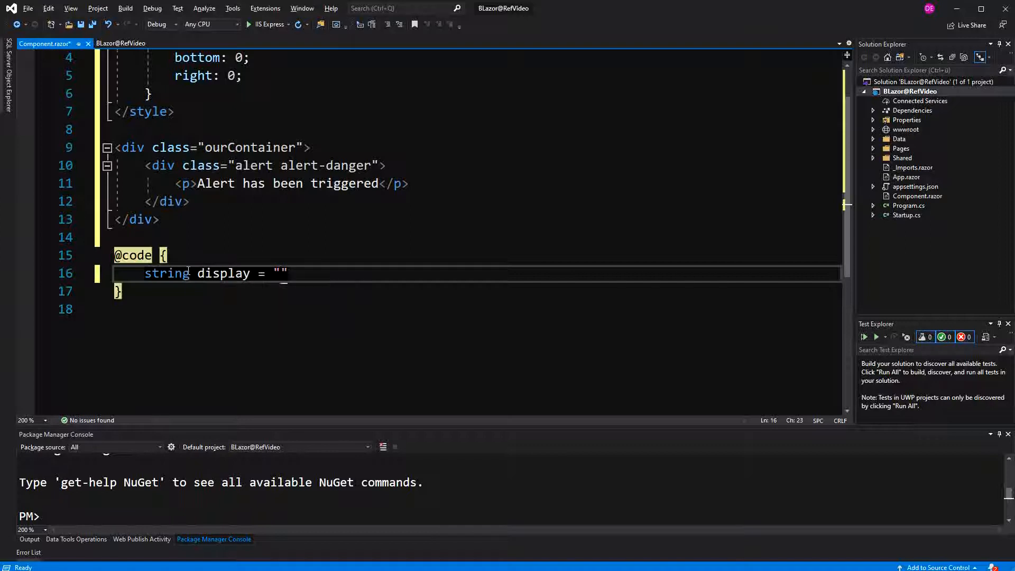
type("none;;")
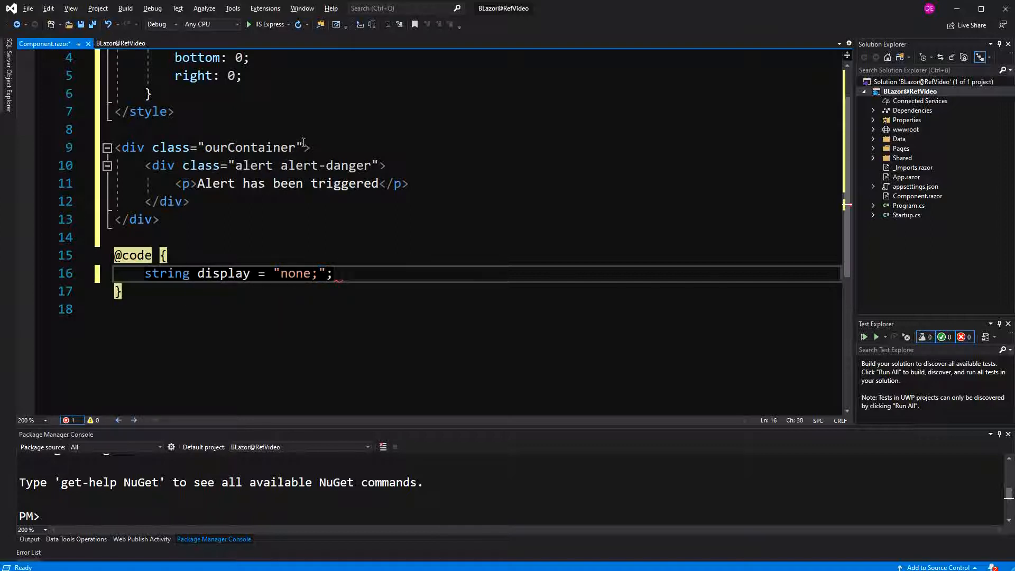
type("style=\"\"")
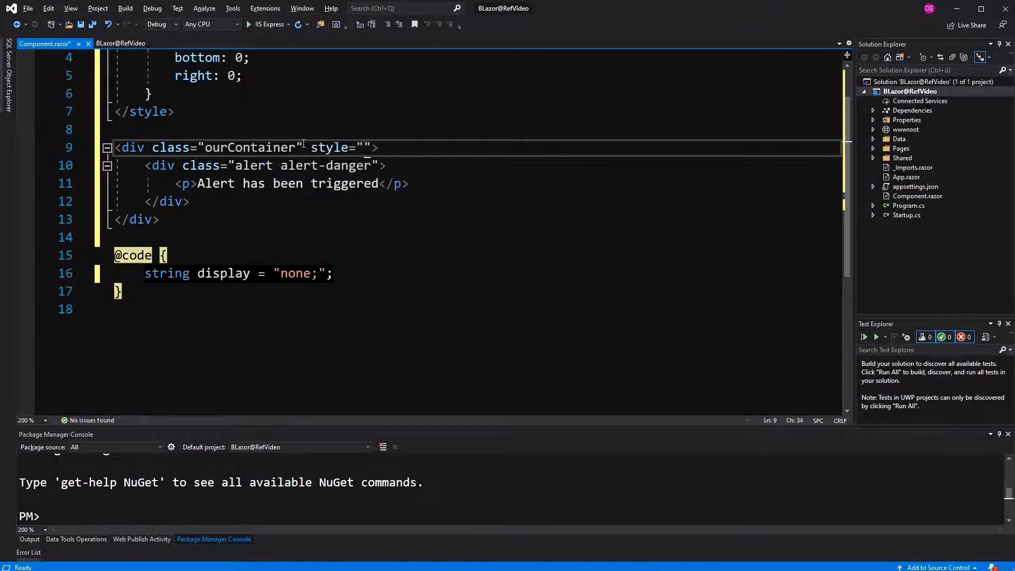
type("display:")
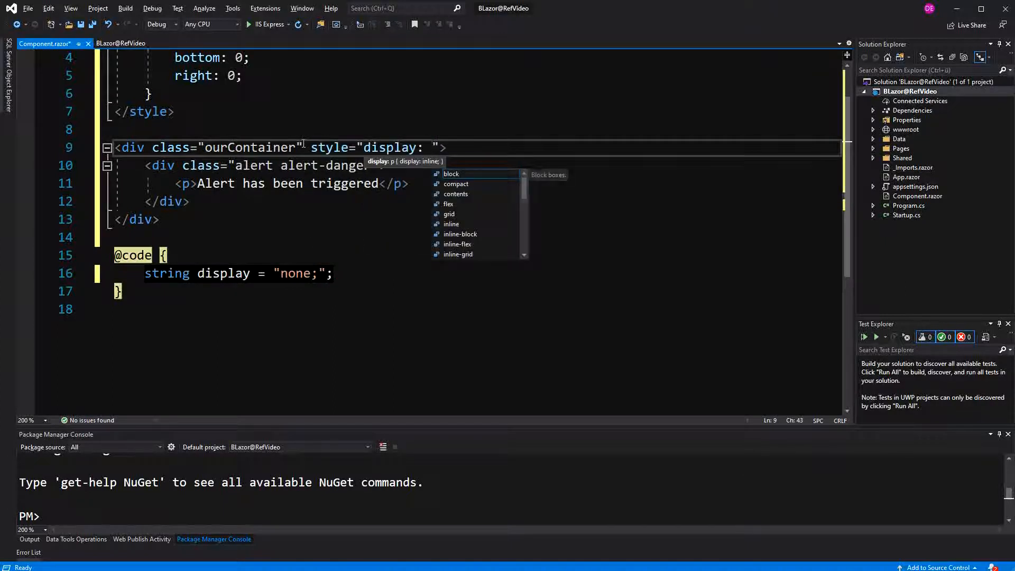
type("@dis")
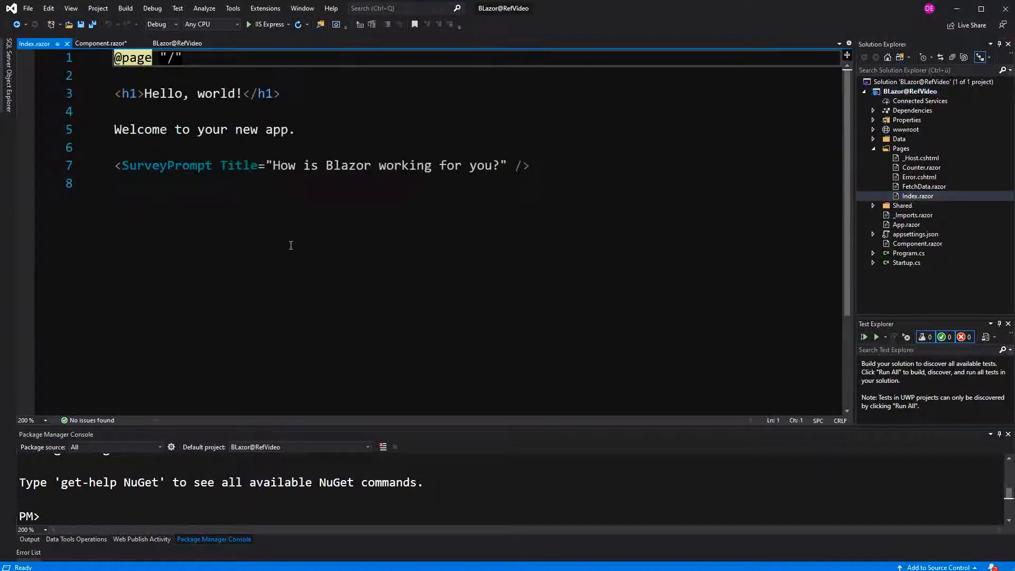
type("<")
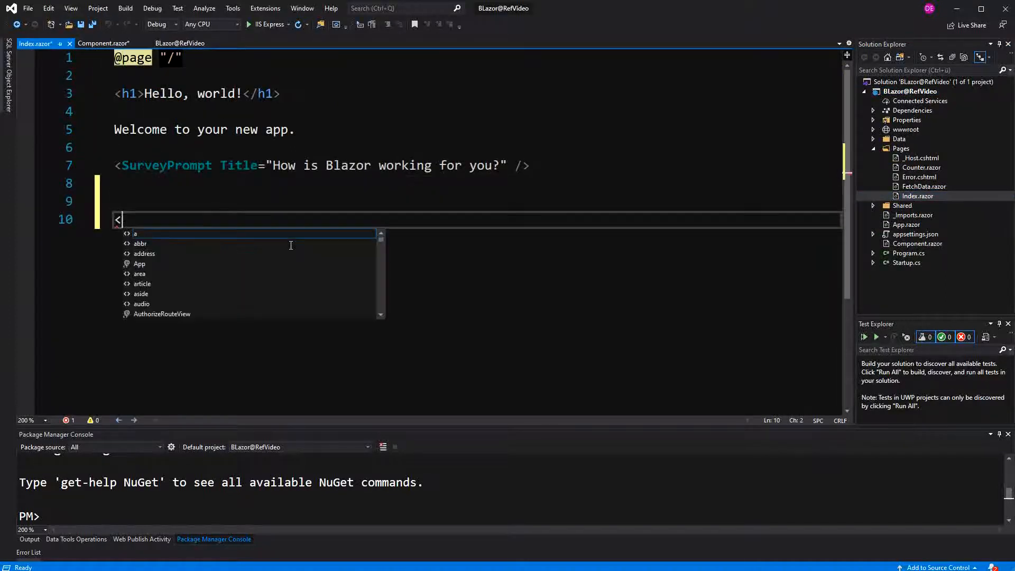
type("Ale")
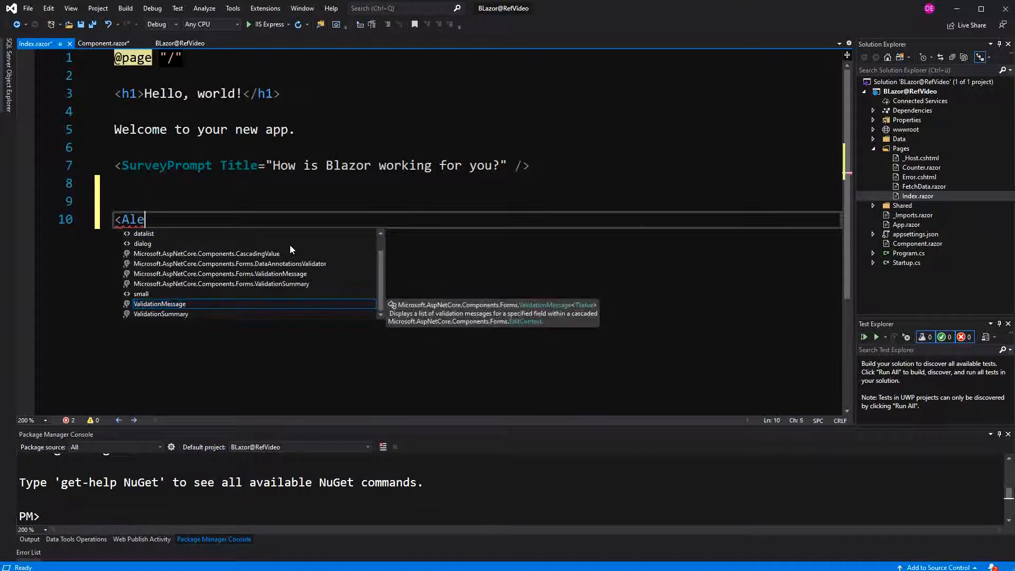
type("Component></Component>")
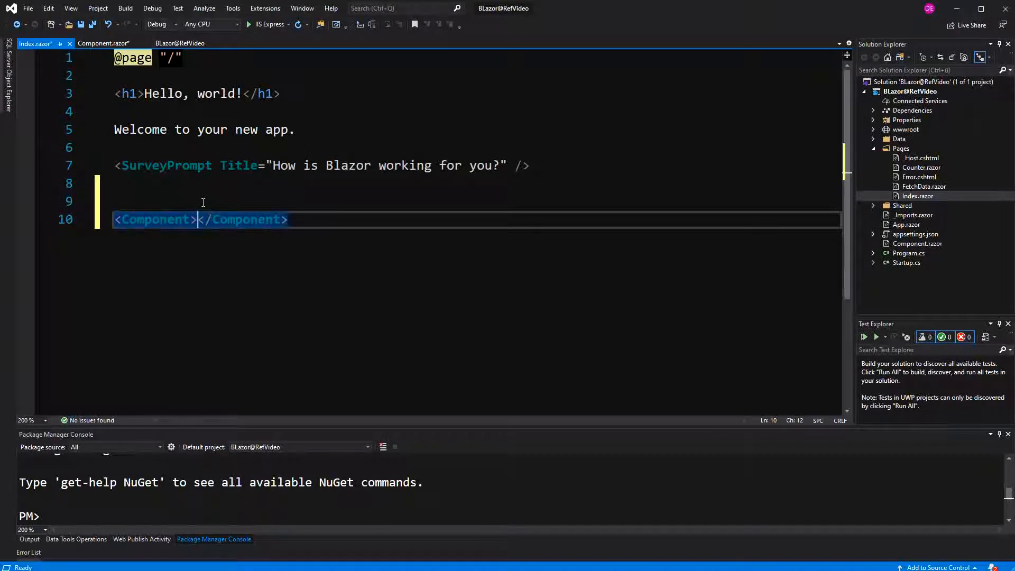
left_click(317, 219)
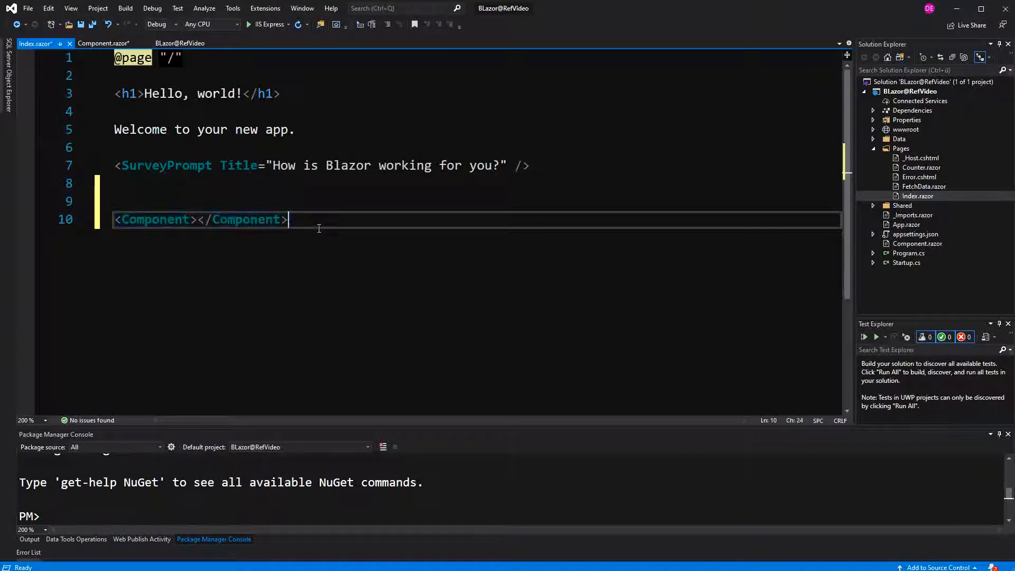
type("@code{")
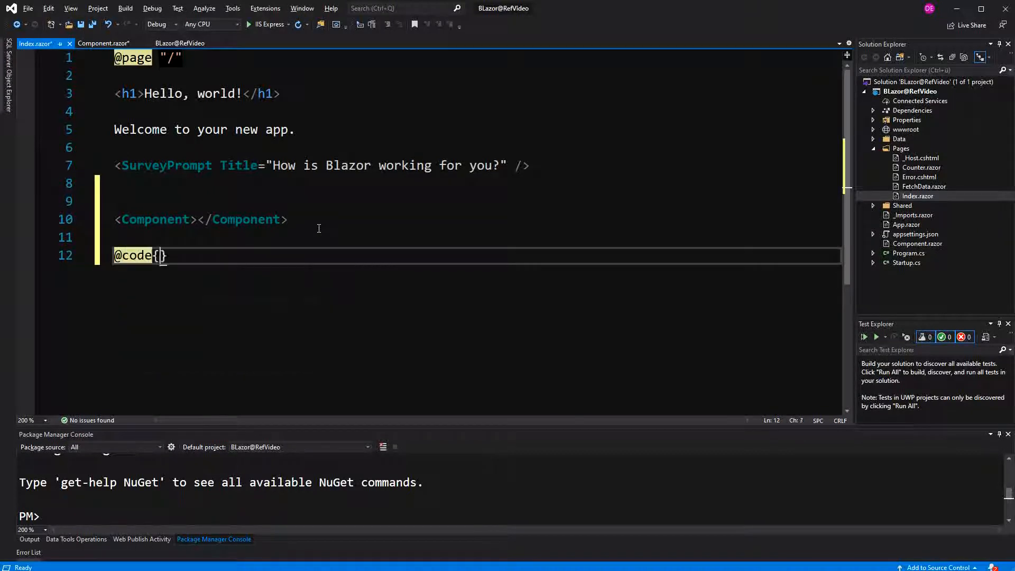
type("Component")
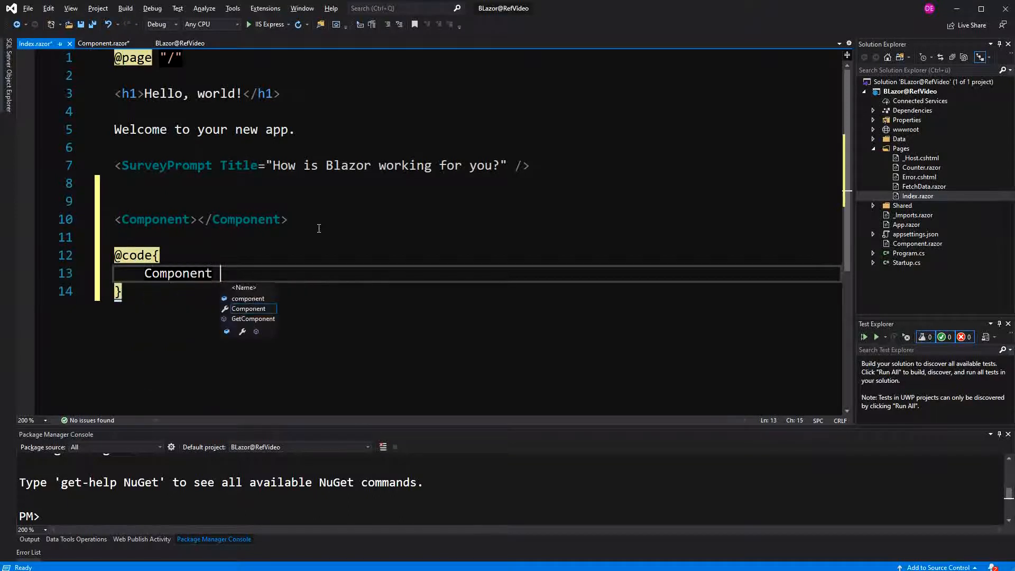
type("component;")
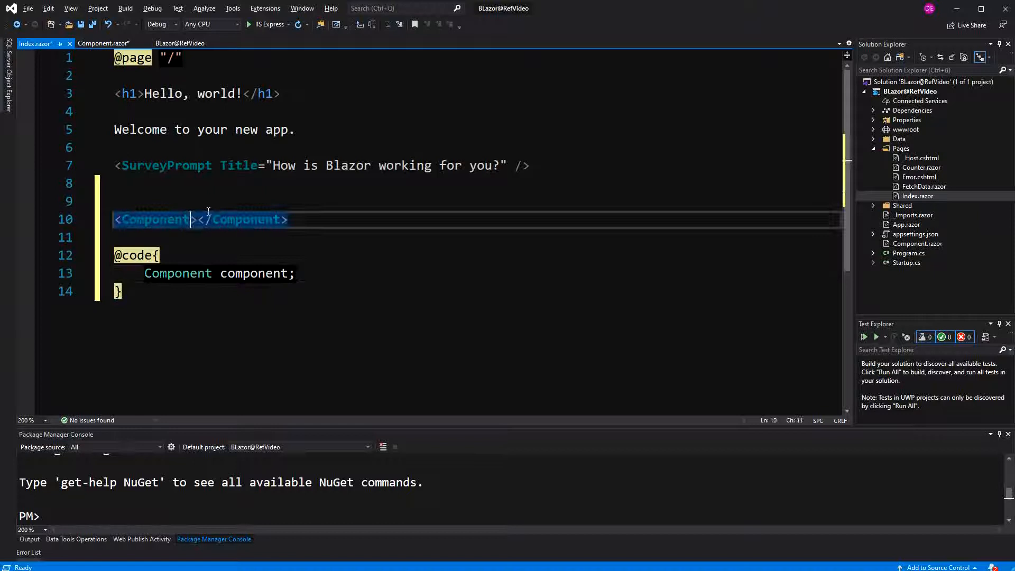
type("#")
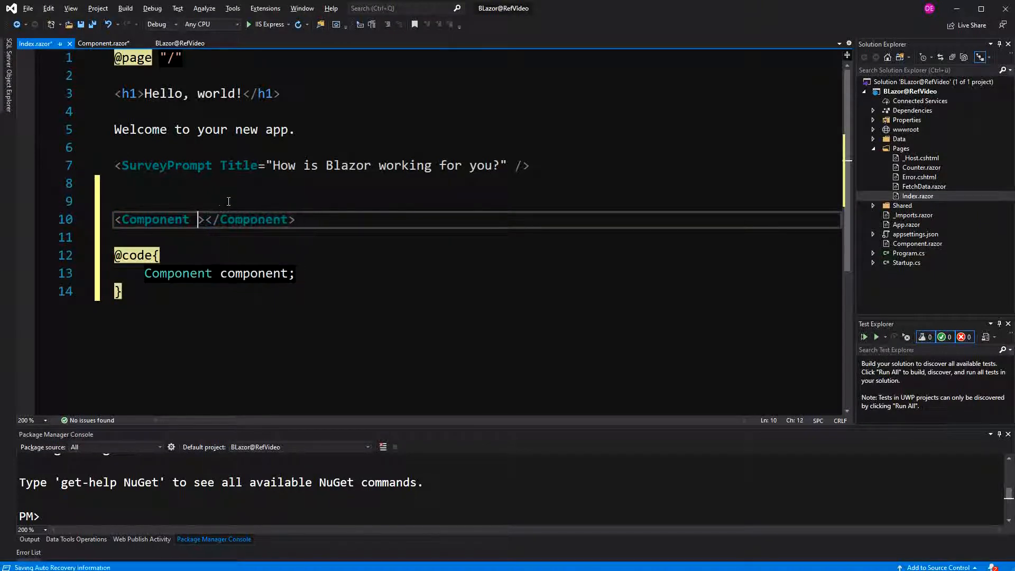
type("@ref=\"")
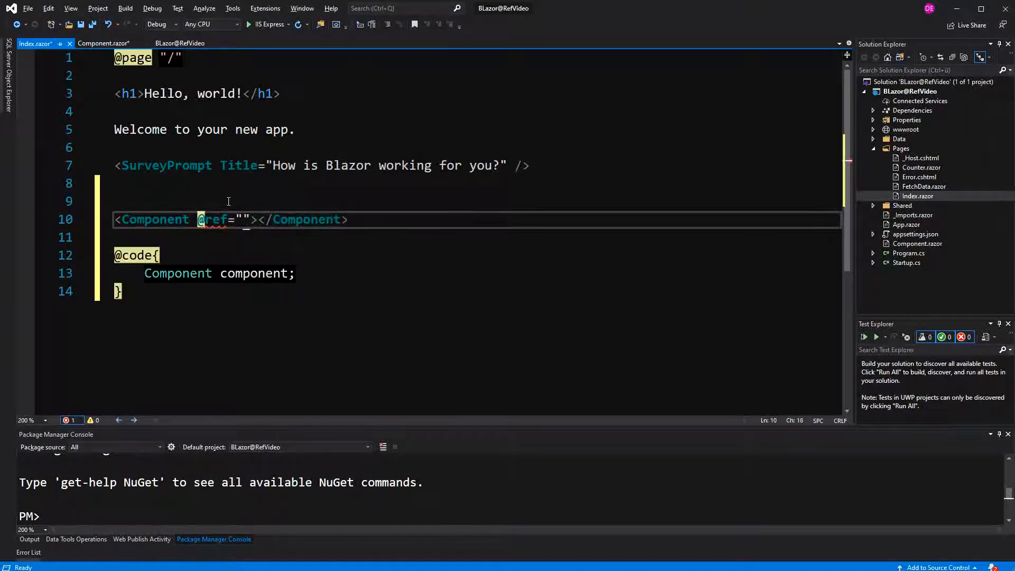
type("component")
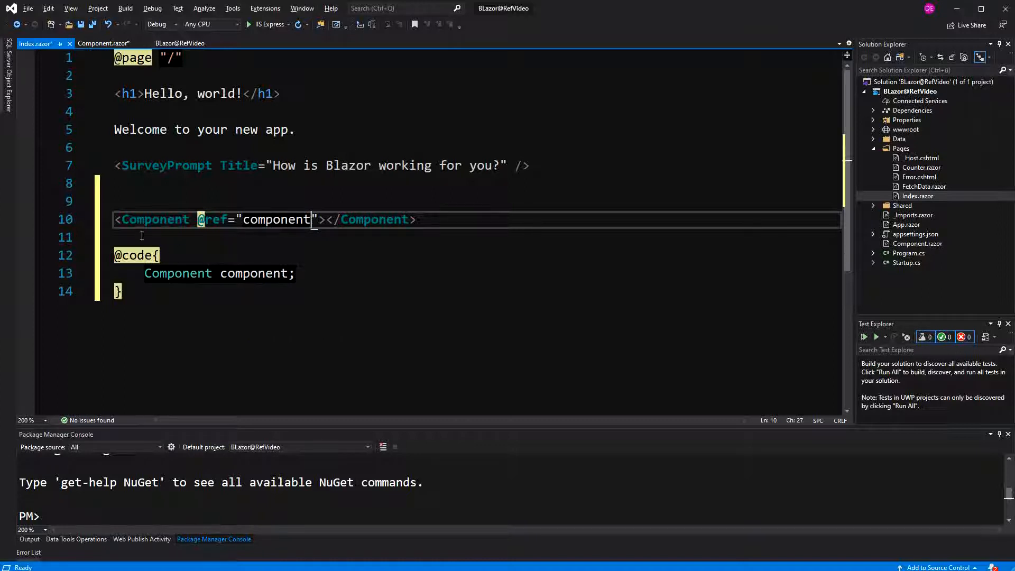
mouse_move(287, 245)
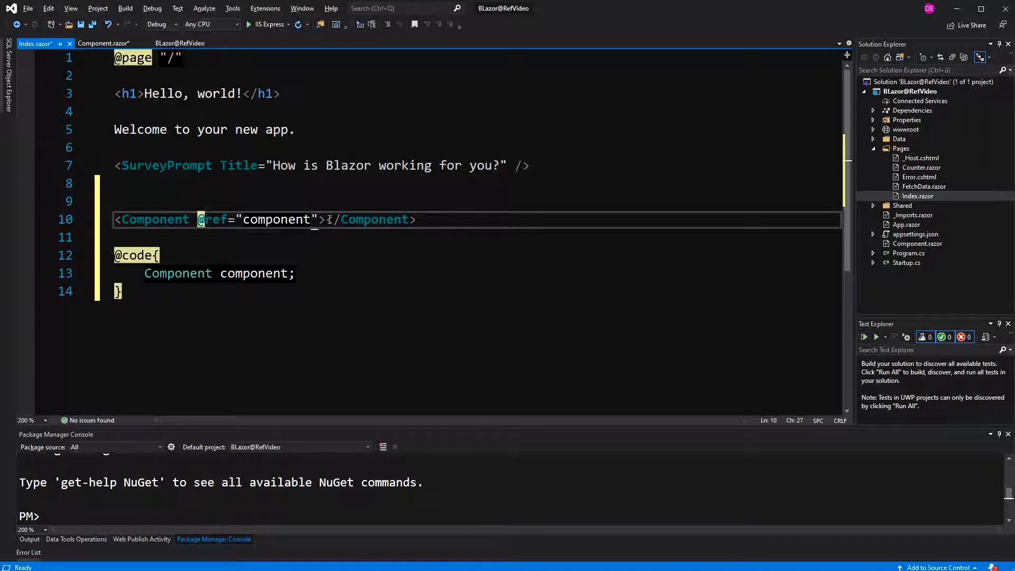
double_click(251, 273)
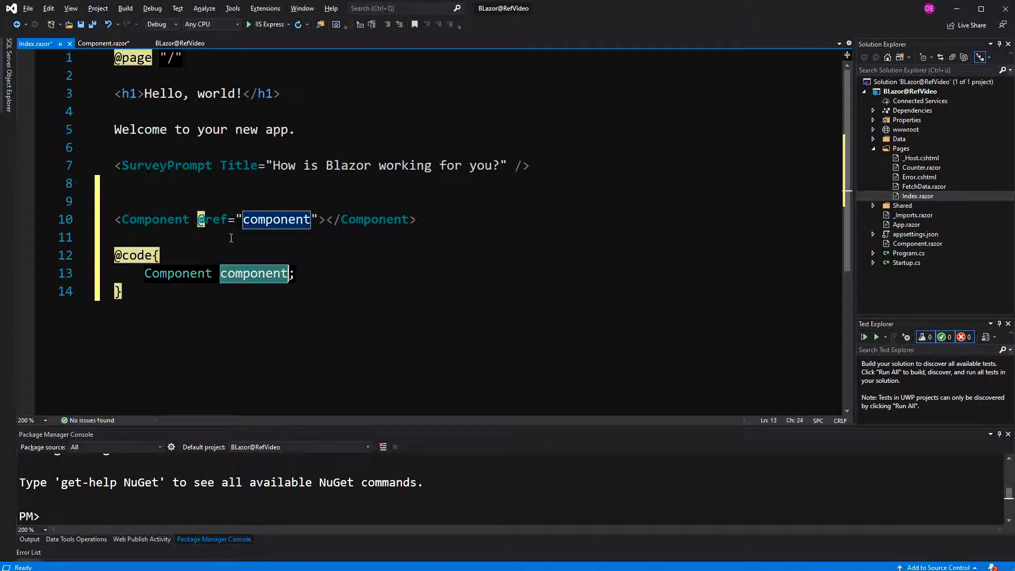
left_click(130, 93)
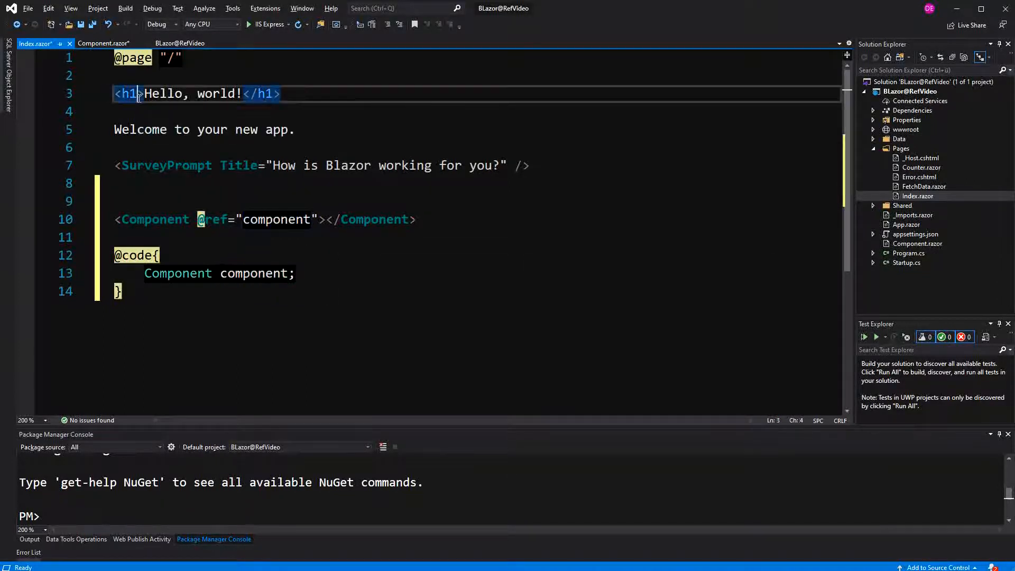
type("@onclick=\"")
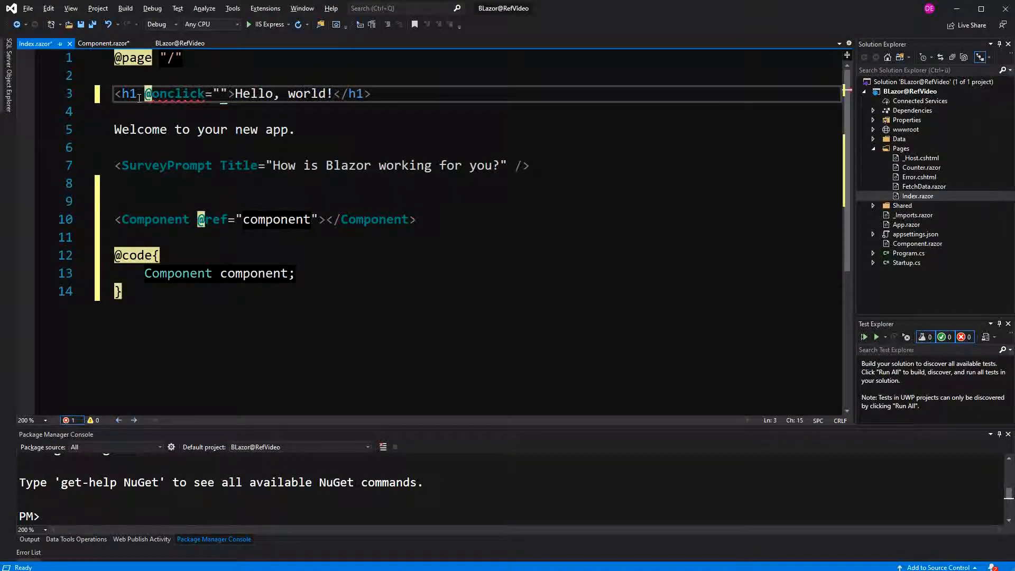
type("() => c")
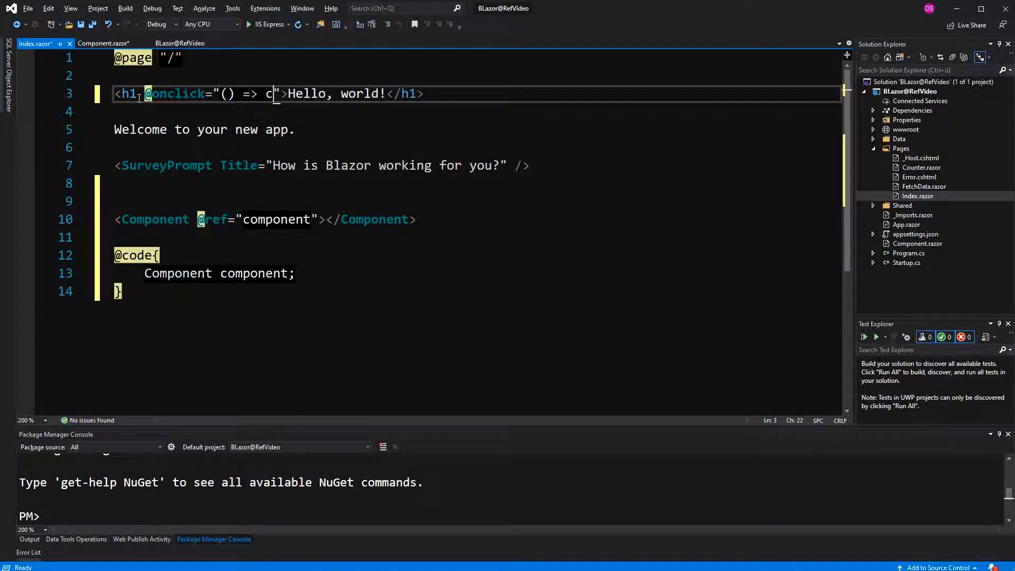
type("omponent.")
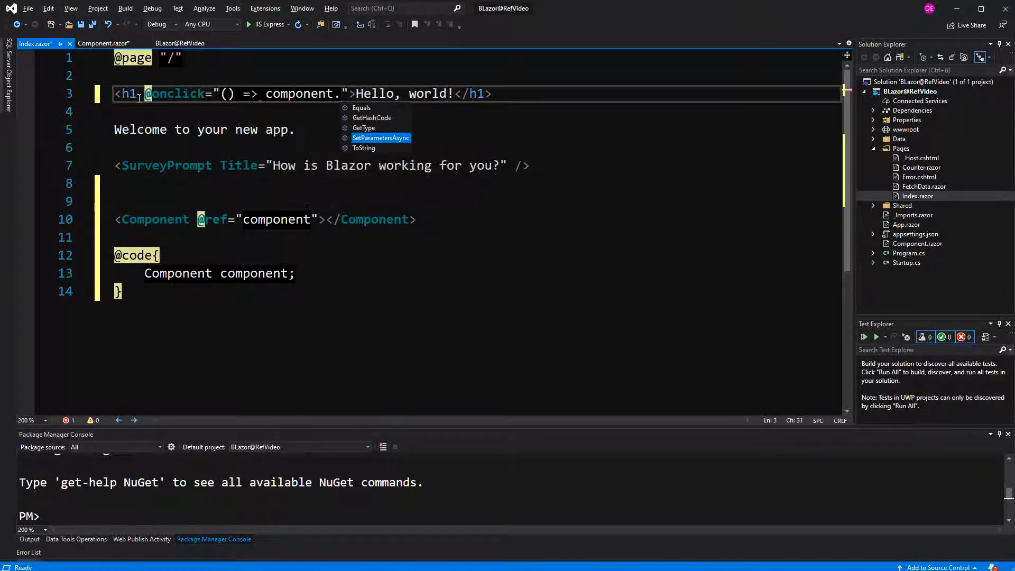
left_click(103, 43)
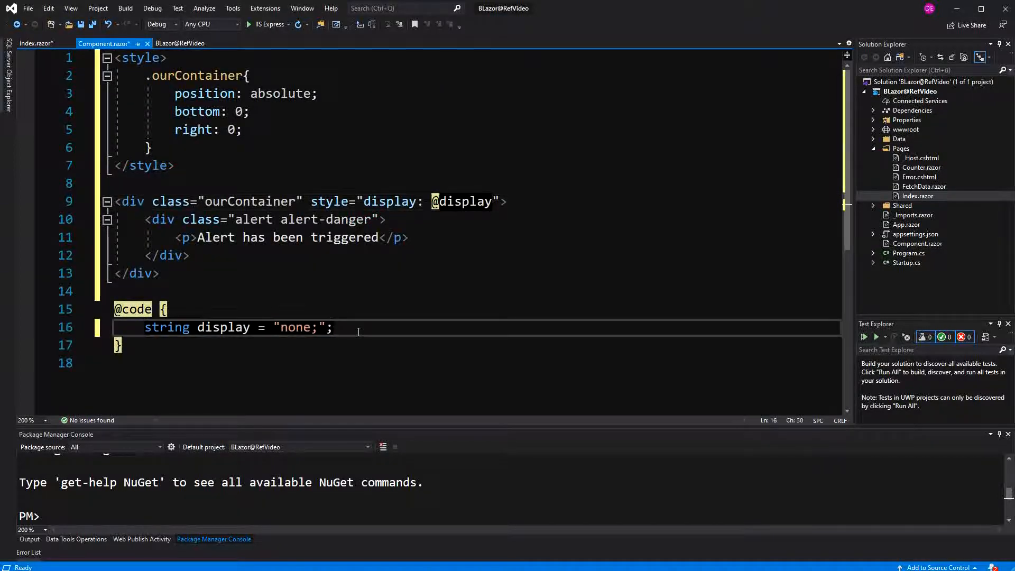
Add public void Alert() => display = "block;"; to Component.razor's code block
type("public vo")
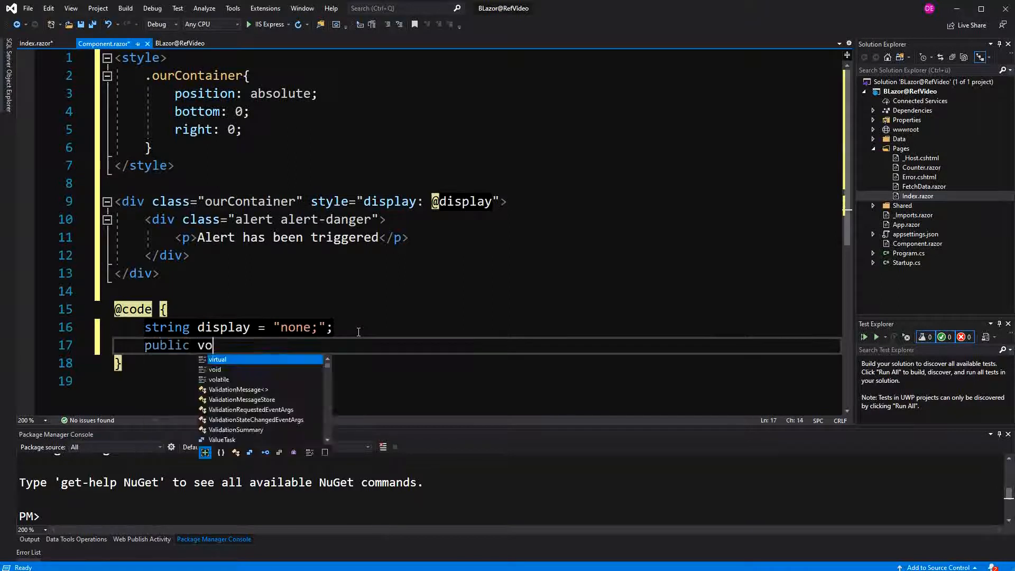
type("id")
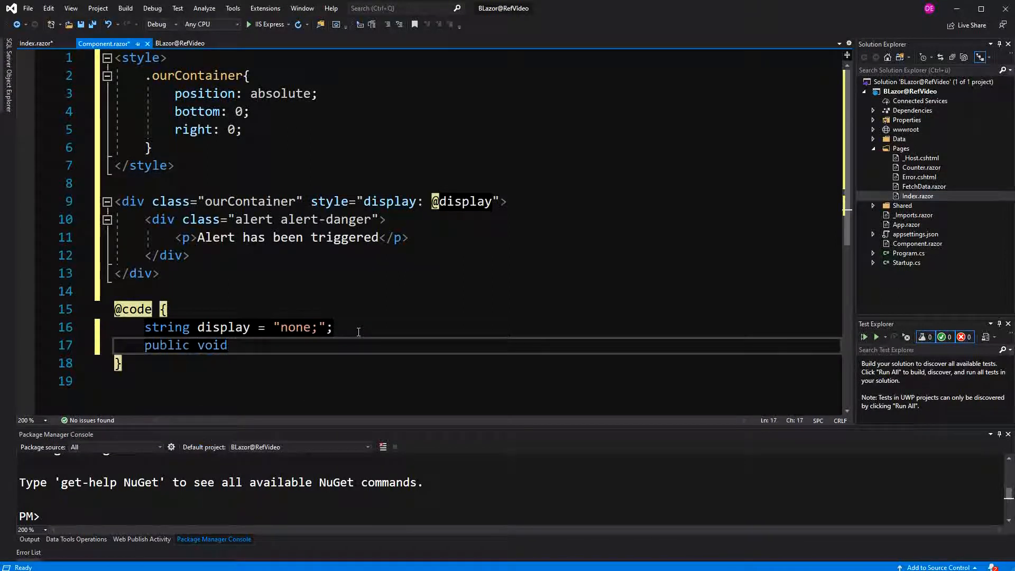
type("A")
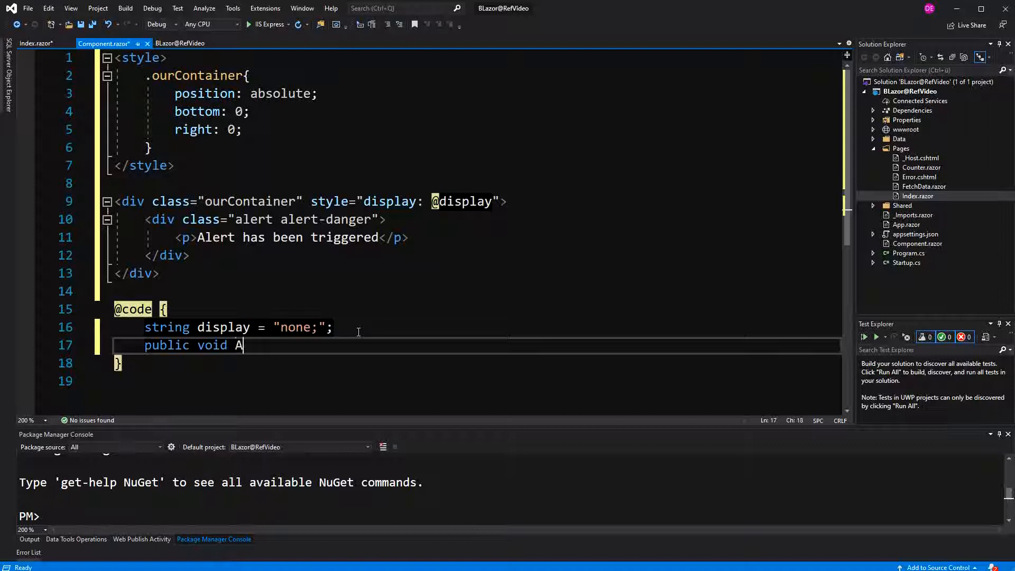
type("lert()")
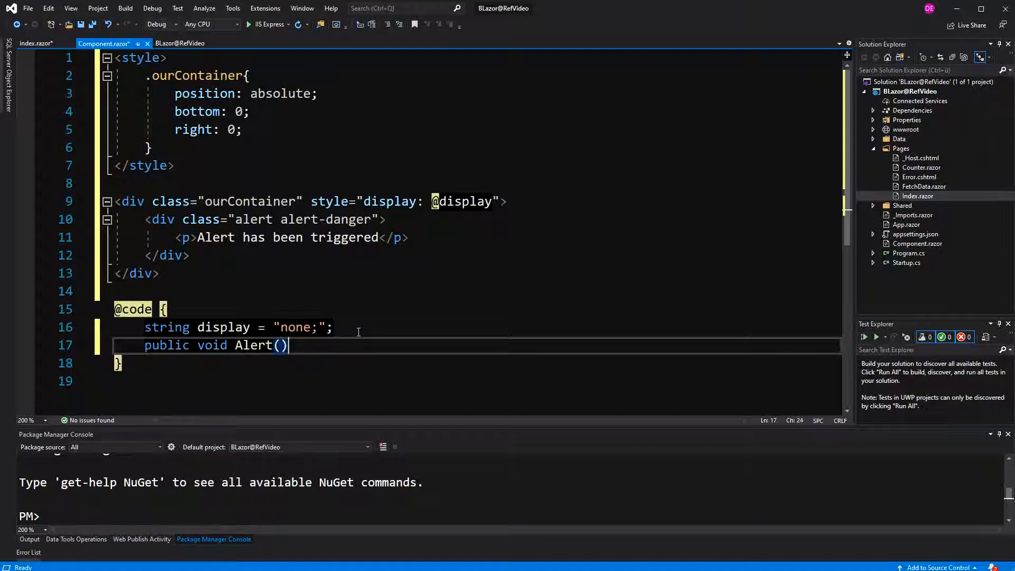
type("=> display")
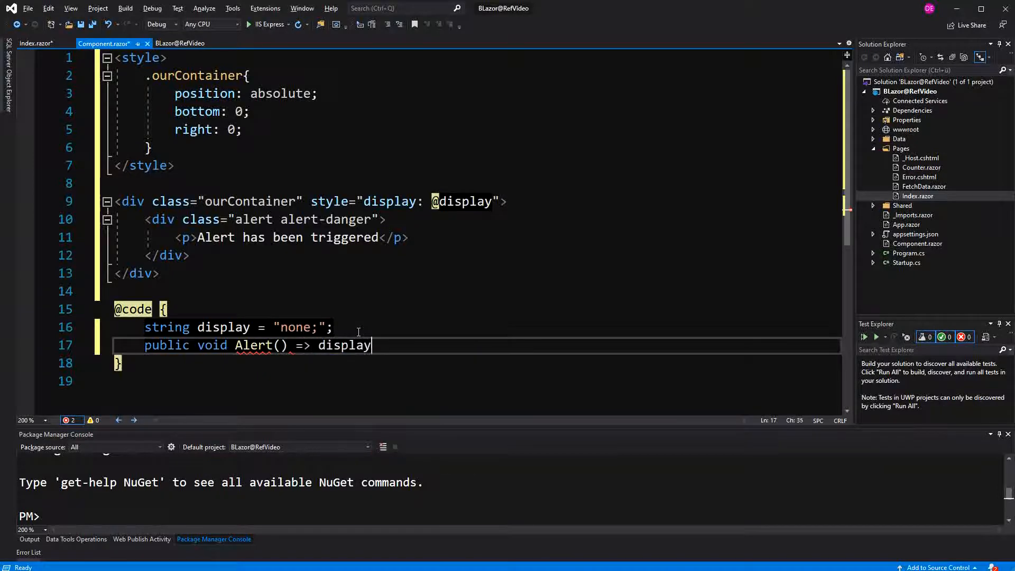
type("=dis")
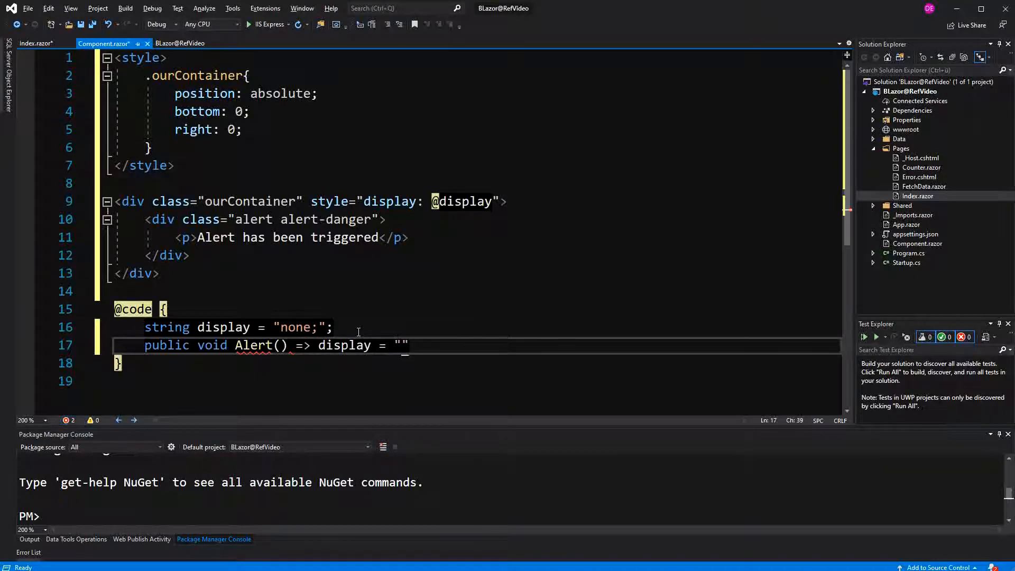
type("block;")
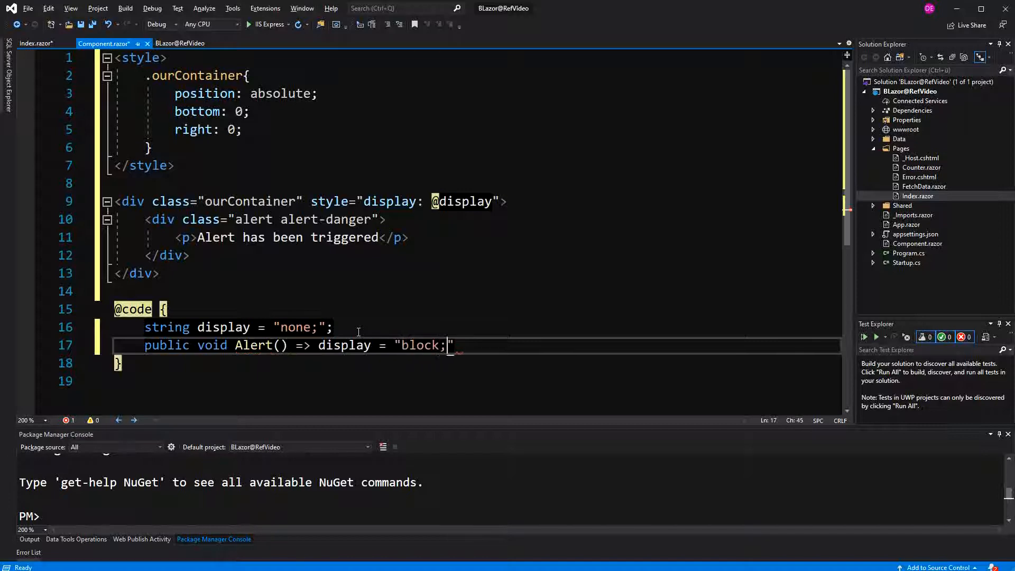
type("\";")
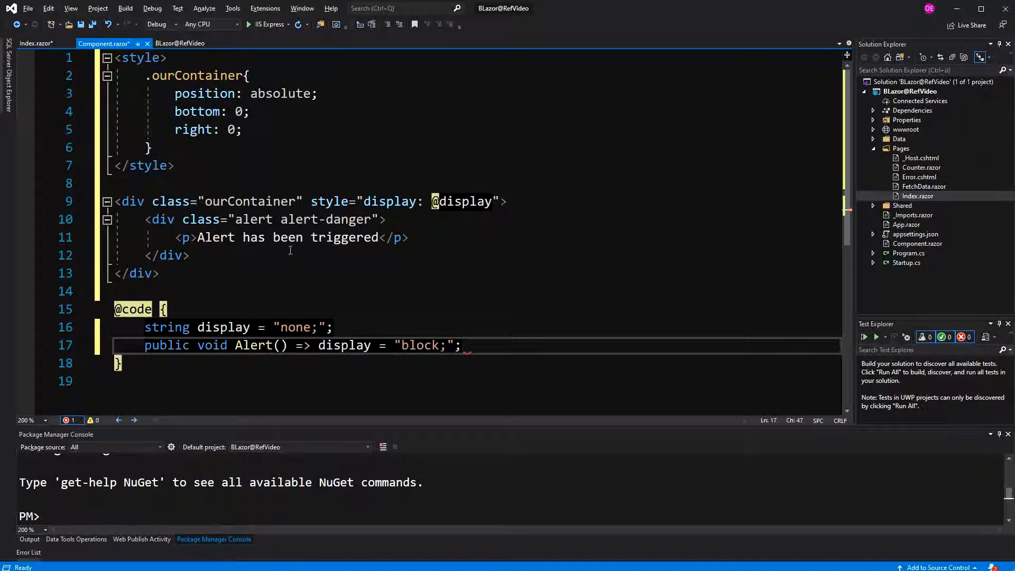
left_click(35, 43)
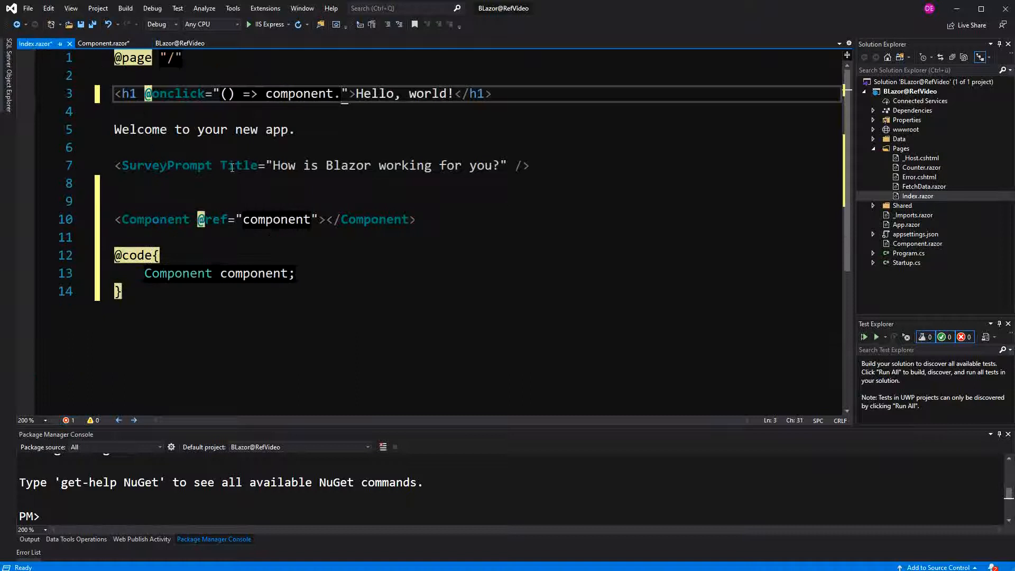
Complete the heading handler as component.Alert() via IntelliSense
key("Backspace")
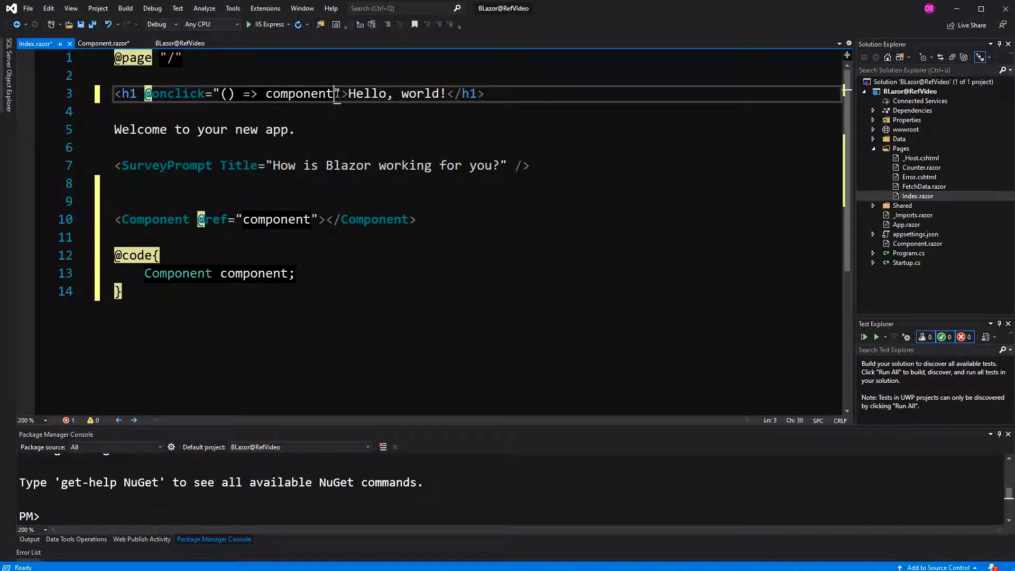
type(".Alert(")
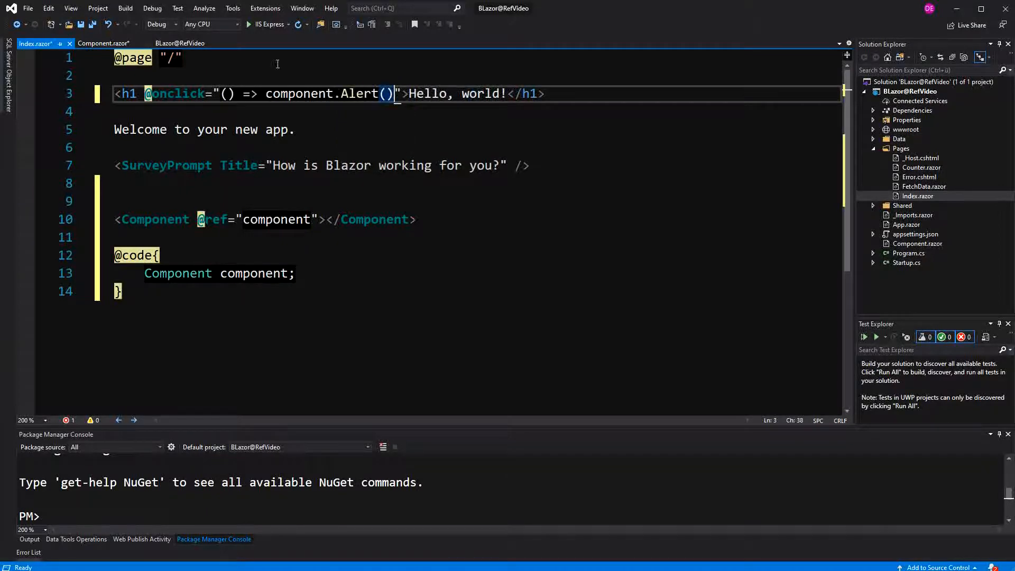
left_click(103, 43)
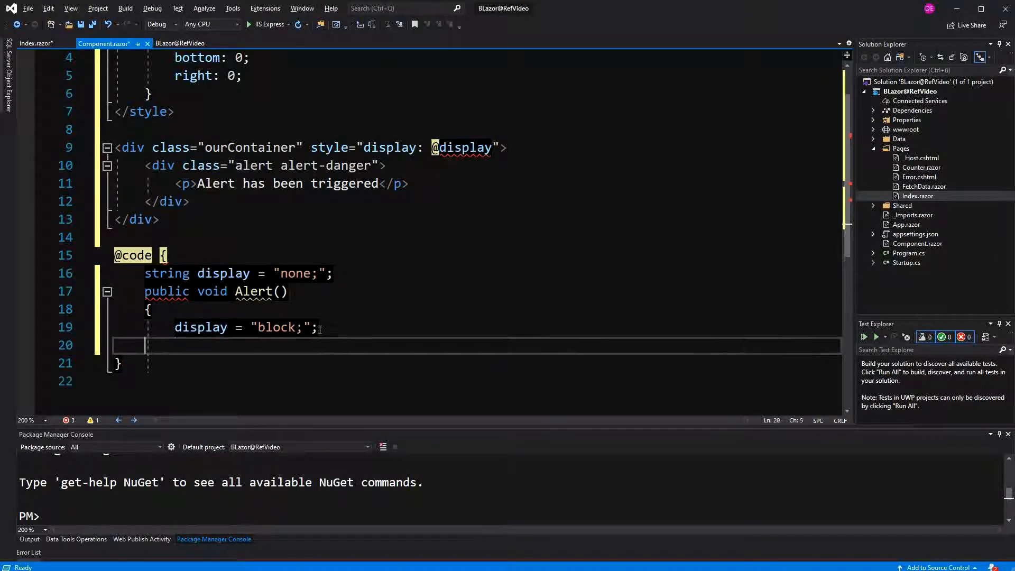
Give Alert() a block body that calls StateHasChanged() after the display assignment
type("}")
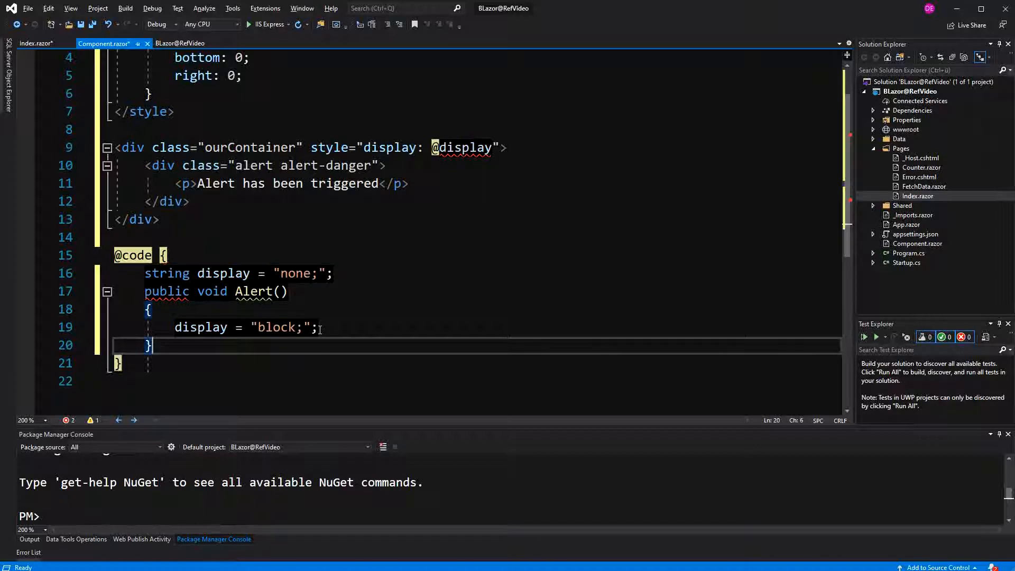
key("Enter")
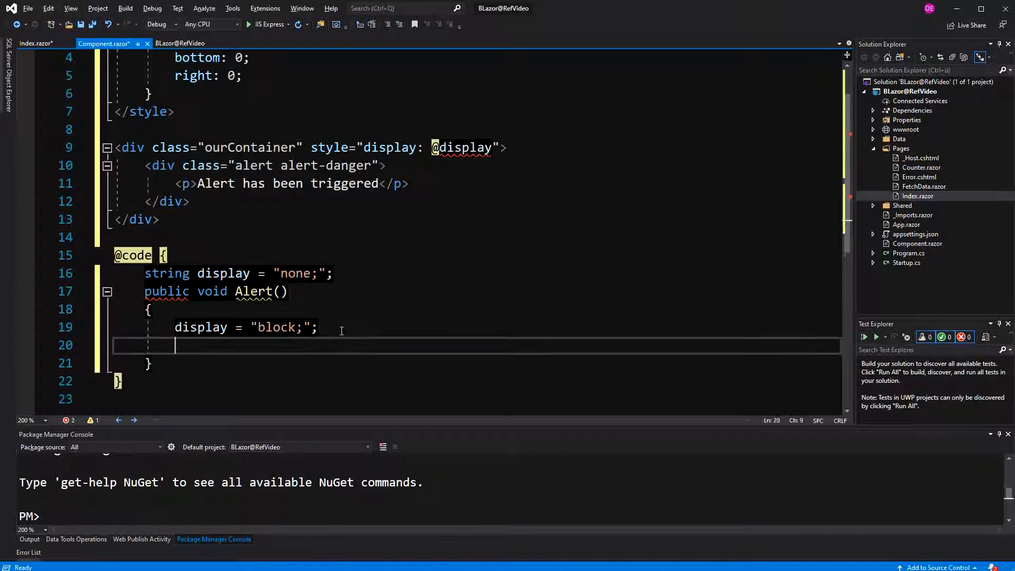
type("StateHasChanged(")
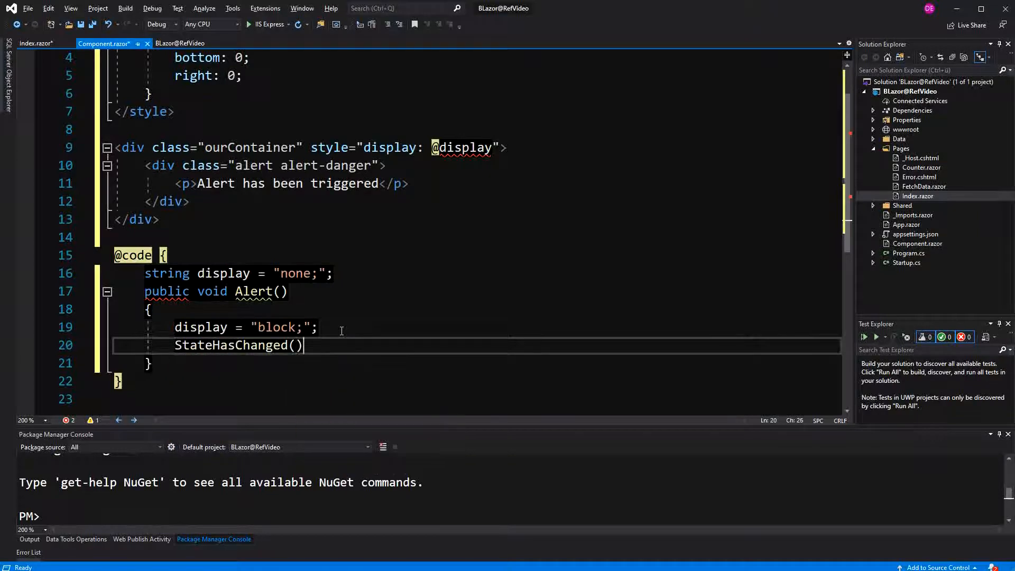
type(";")
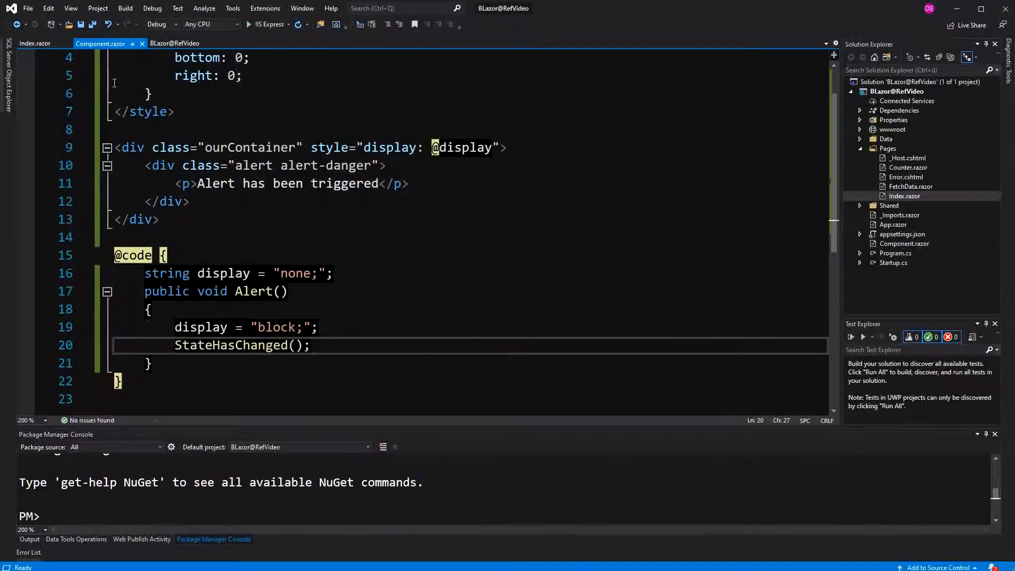
Switch to the Index.razor tab showing the Component reference and heading onclick calling component.Alert()
left_click(34, 43)
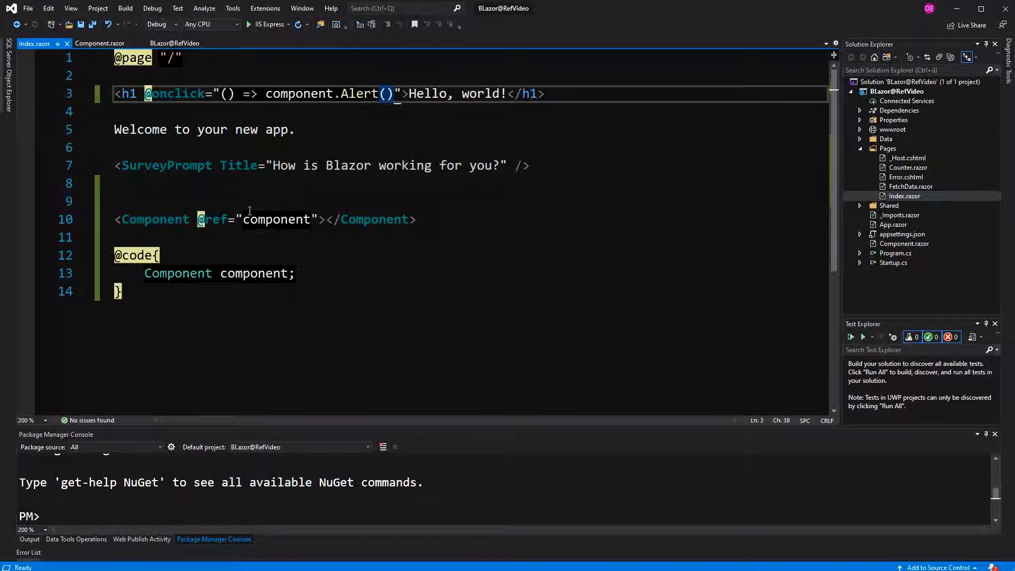
mouse_move(217, 219)
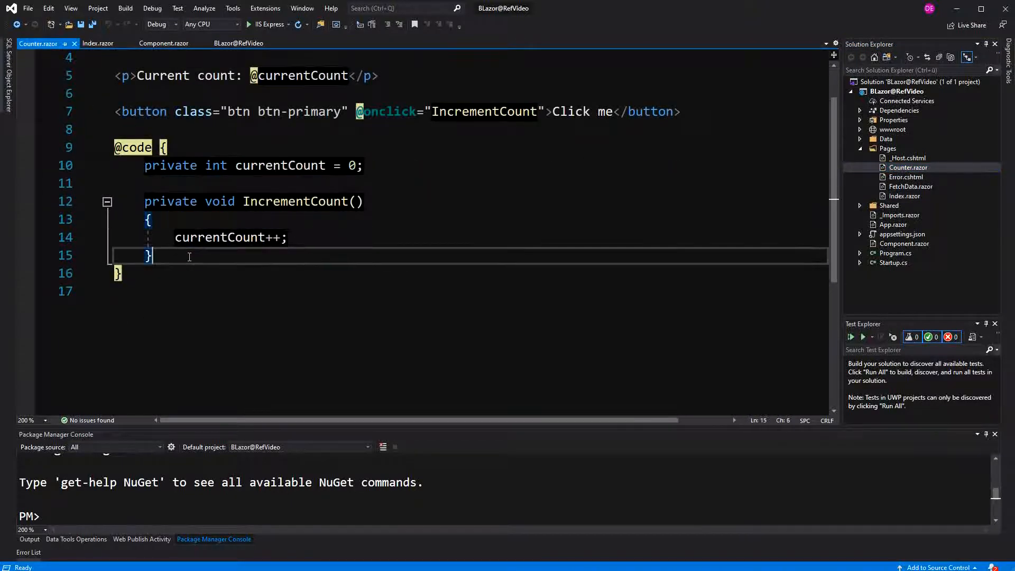
Declare [Parameter] public EventCallback<int> Alert in Counter.razor
type("[Parameter")
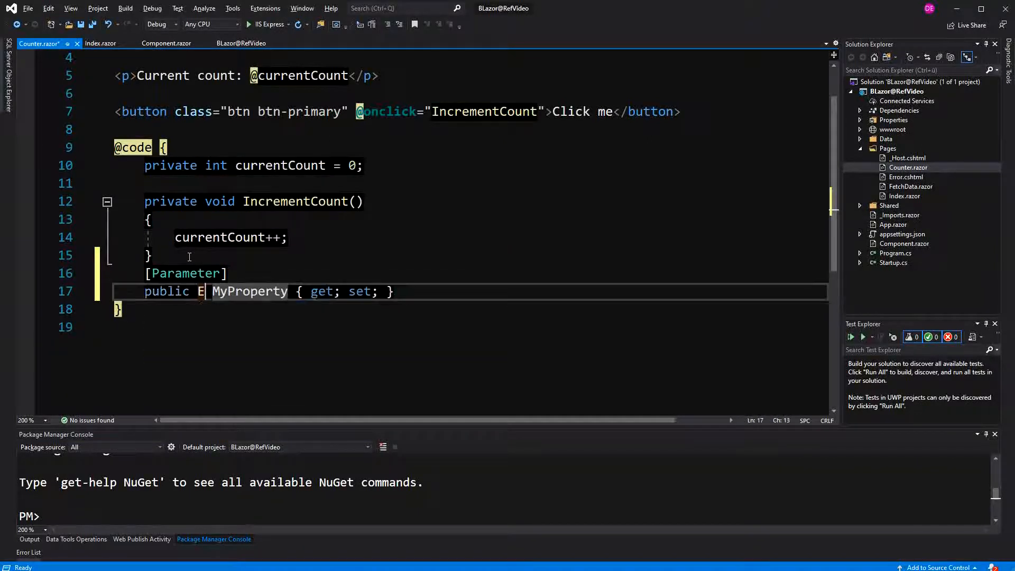
type("ventCallback<int>")
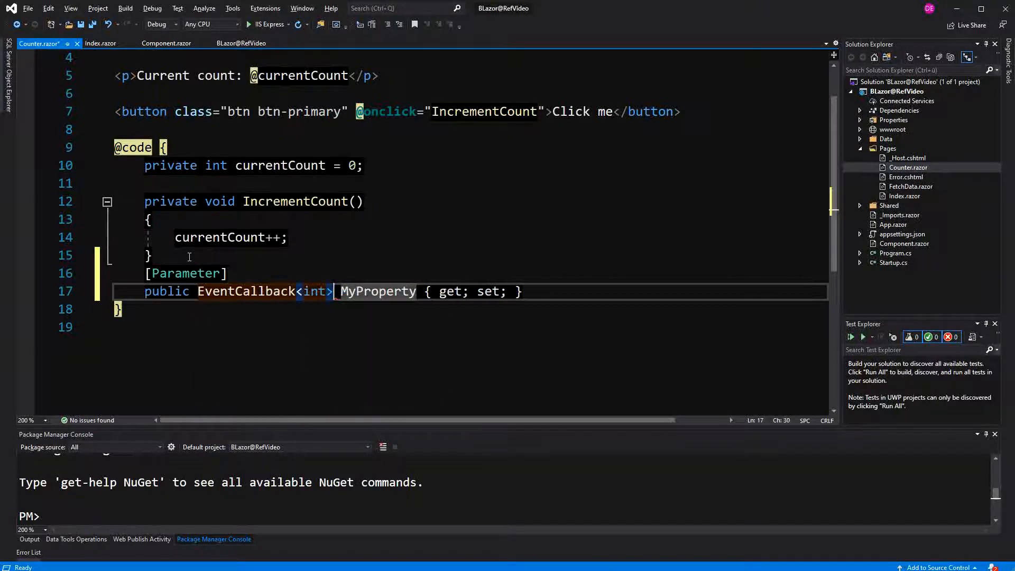
type("Aler")
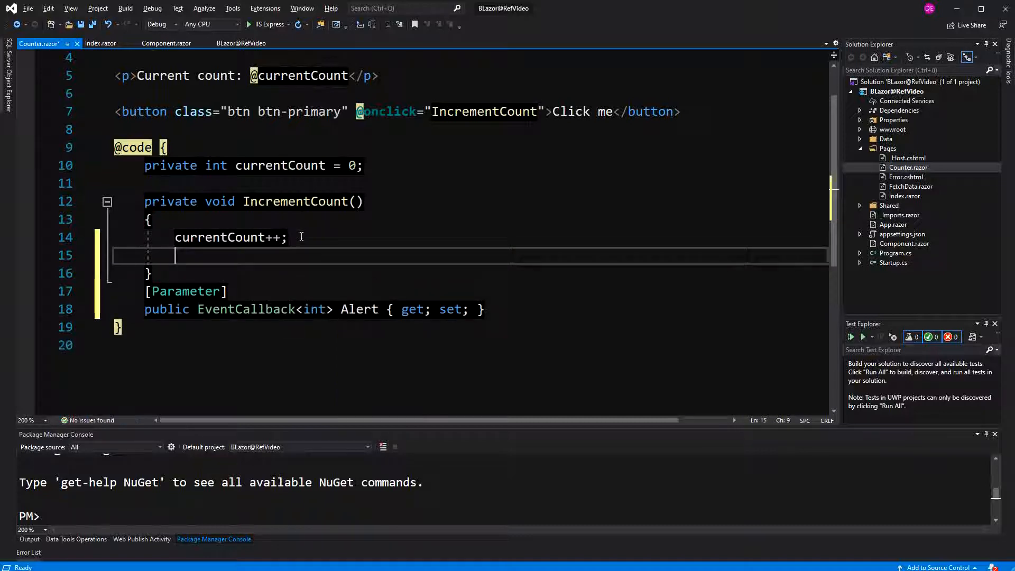
In IncrementCount, invoke Alert.InvokeAsync(currentCount) when currentCount > 10 and Alert.HasDelegate, then return to Index
type("if(currentCount > 1")
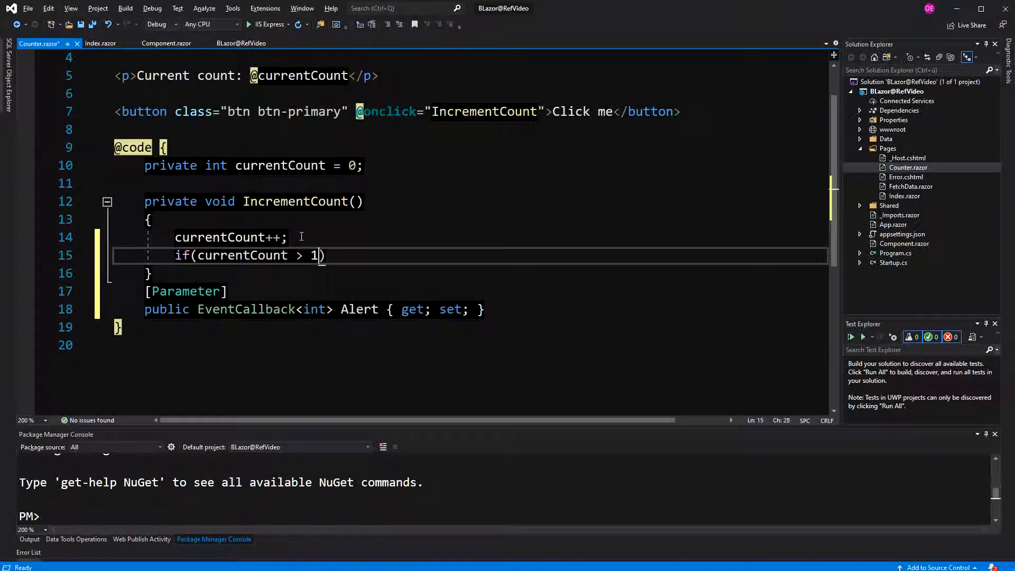
type("0 &&")
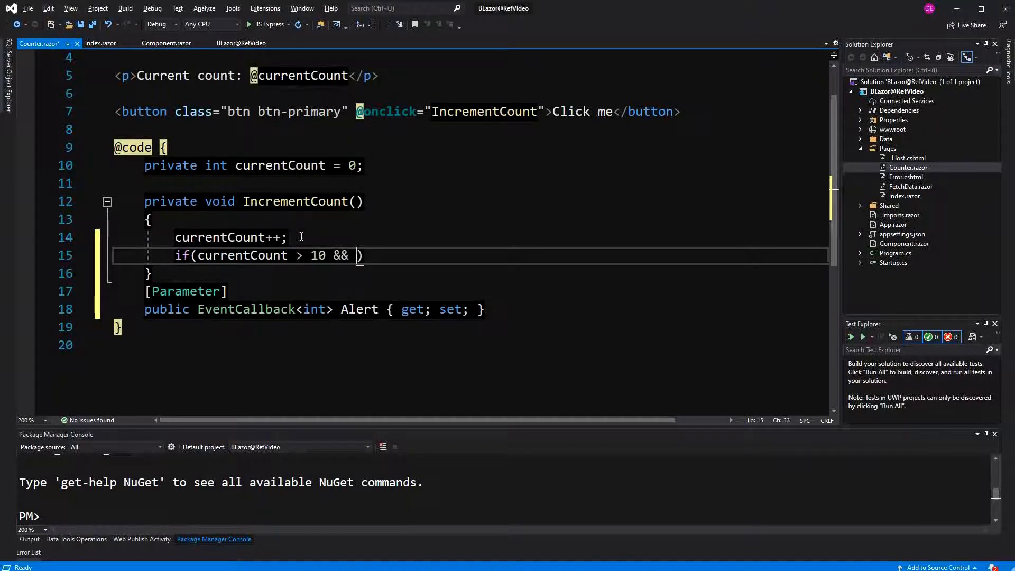
type("Alert.HasDelegate")
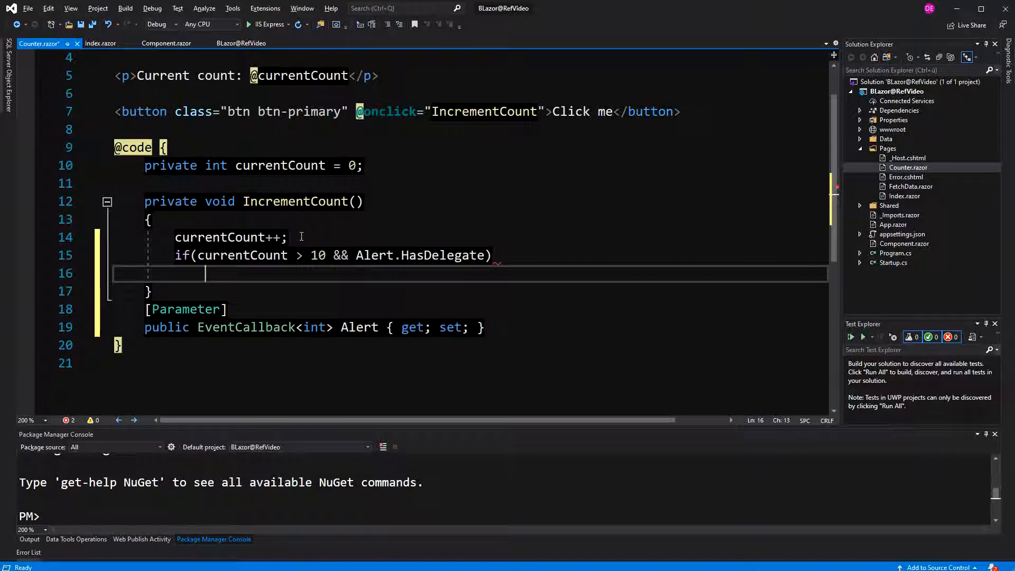
type("Alert.InvokeAsync")
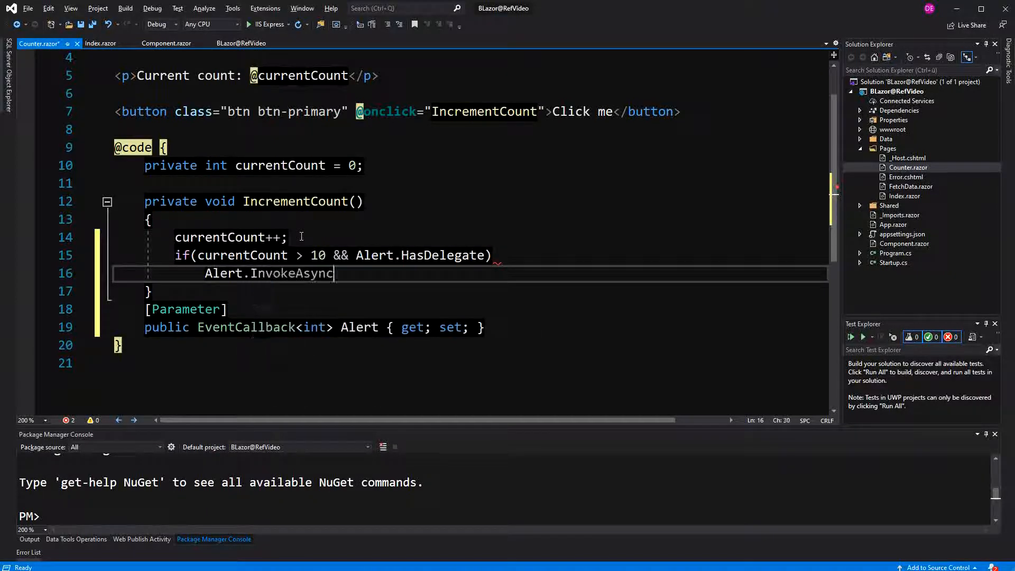
type("()")
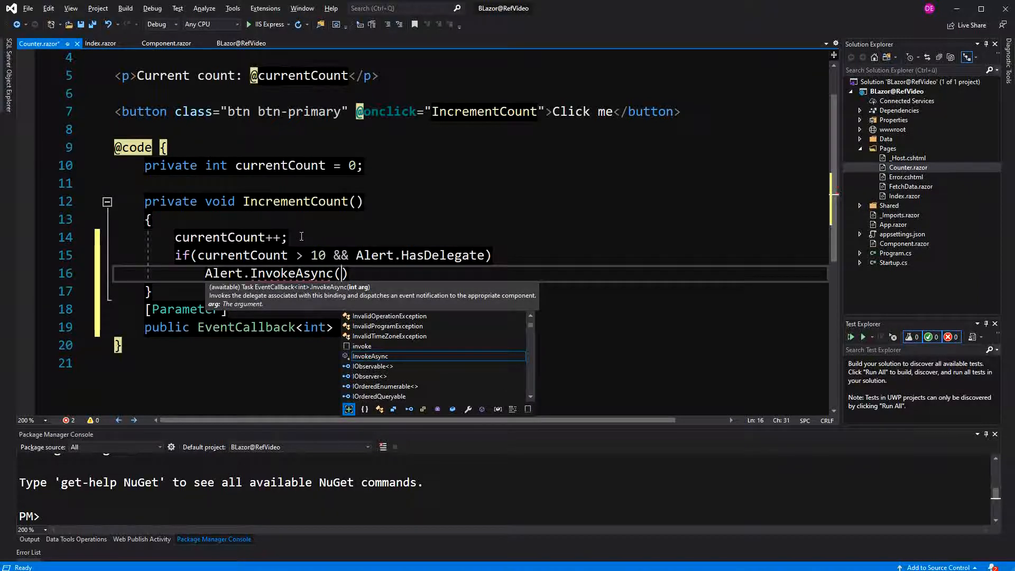
type("currentCount")
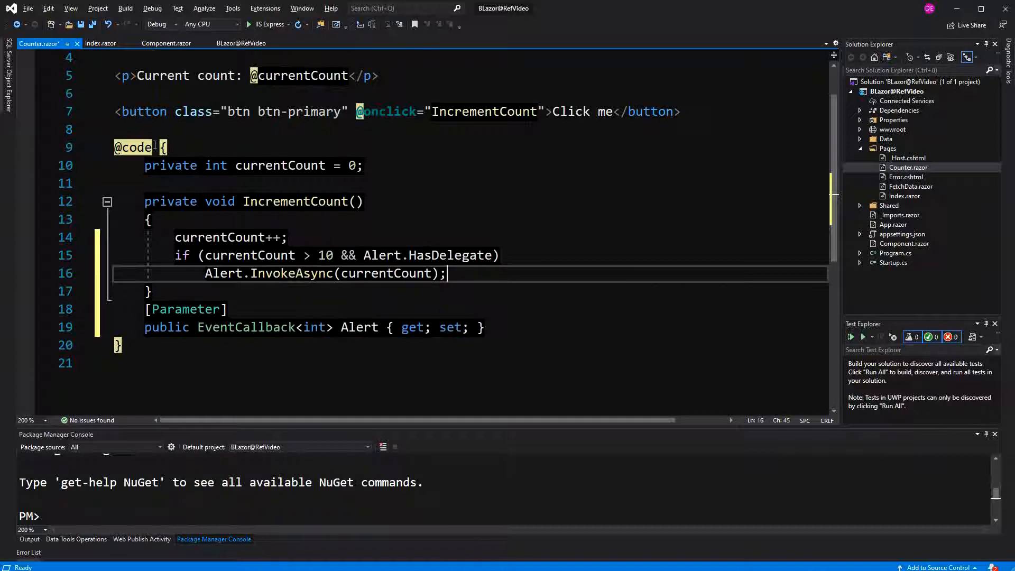
left_click(101, 43)
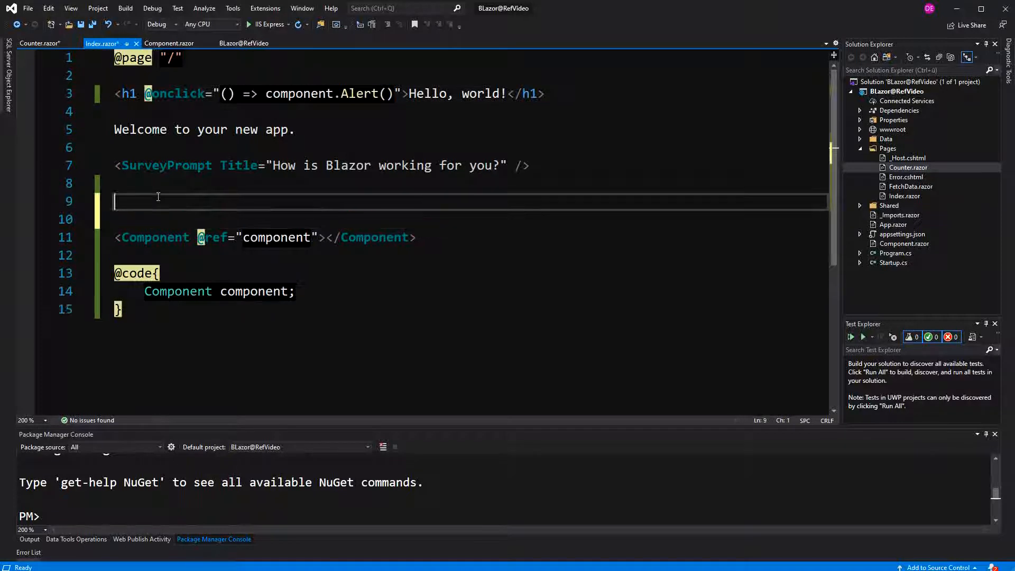
Add <Counter Alert="(i) => component.Alert(i)"></Counter> to Index.razor and reopen Component.razor
type("<Counter Alert=\"\"></Counter>")
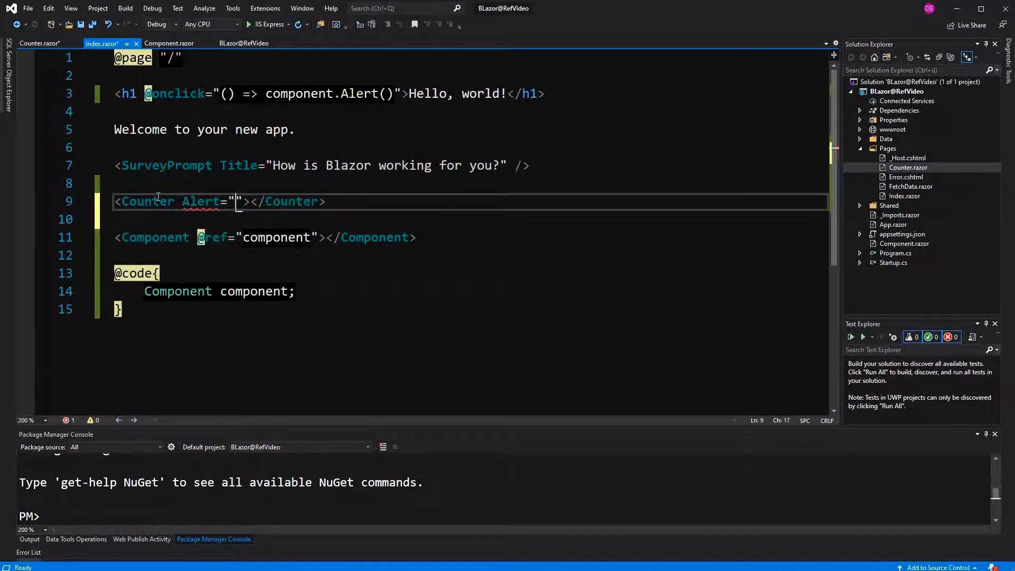
type("() =>")
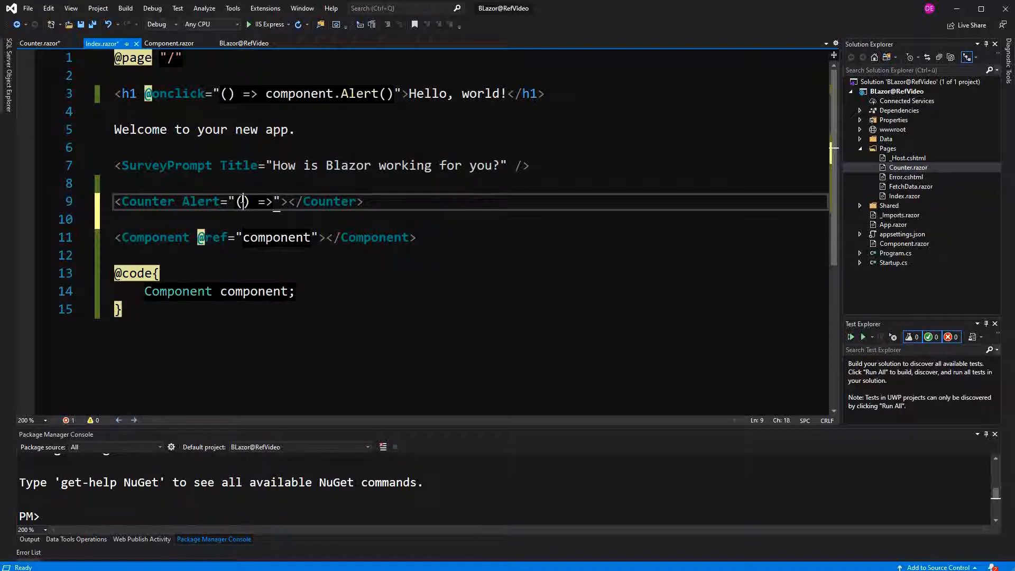
type("i")
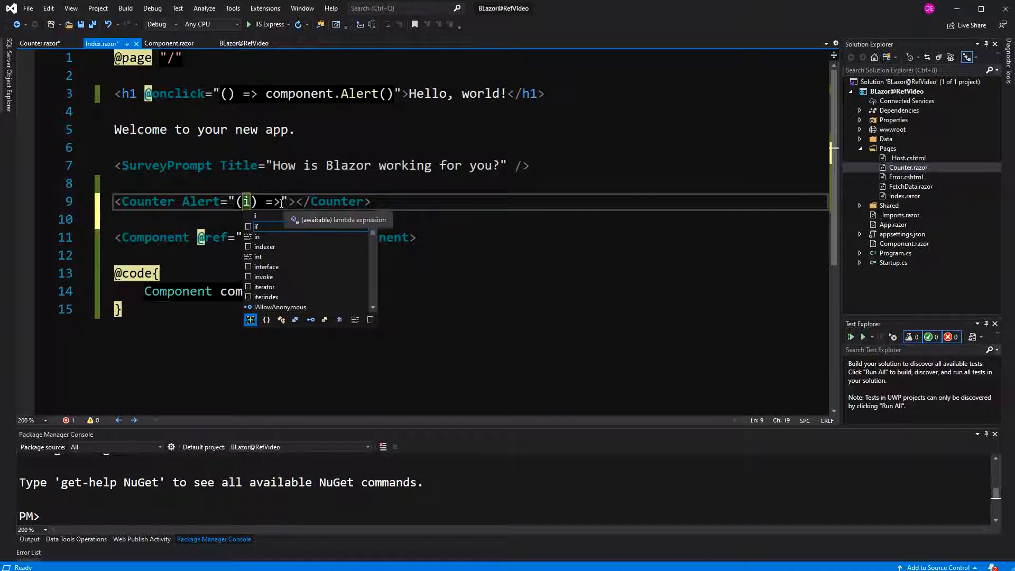
type("component.Alert")
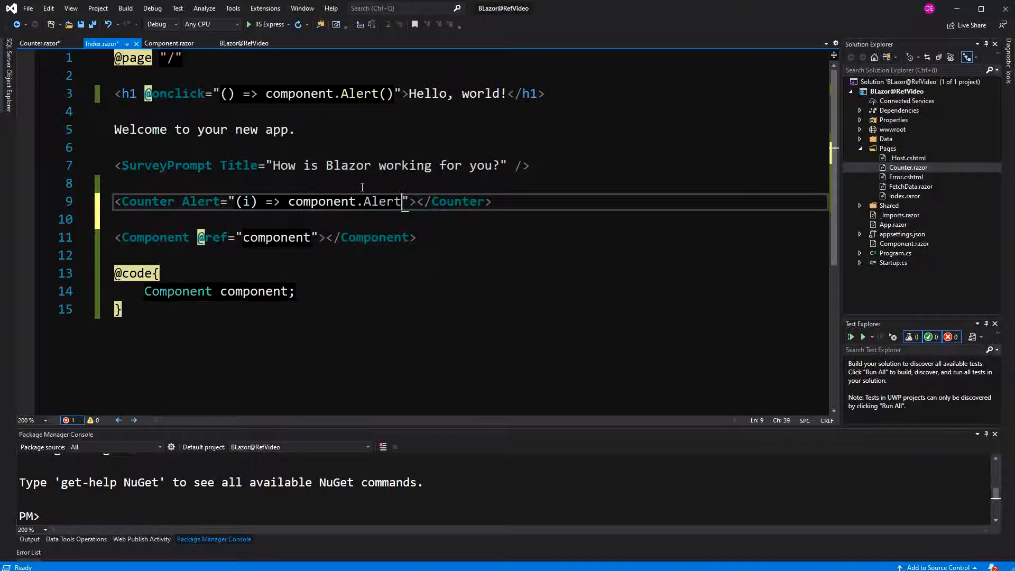
type("()")
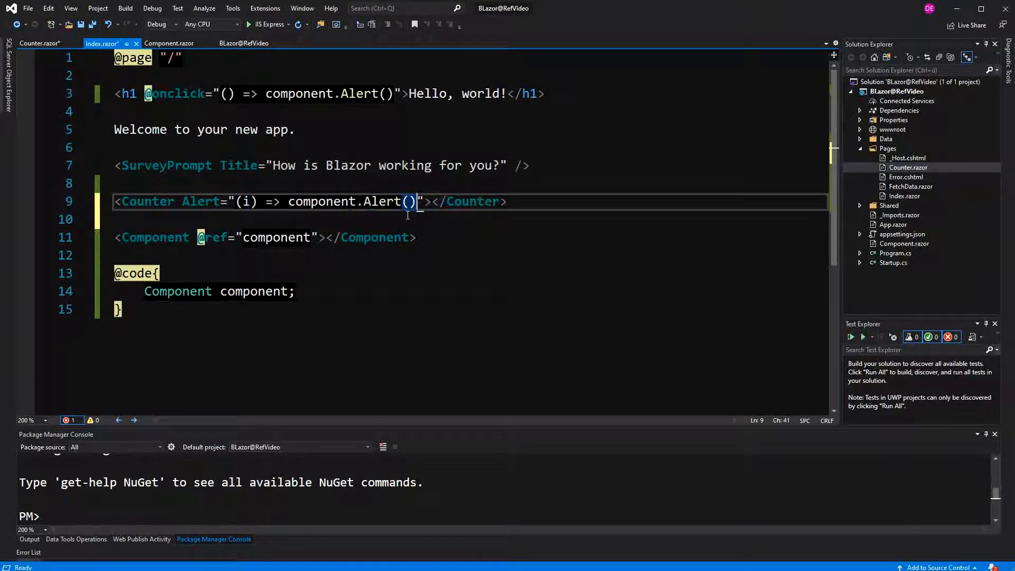
type("i")
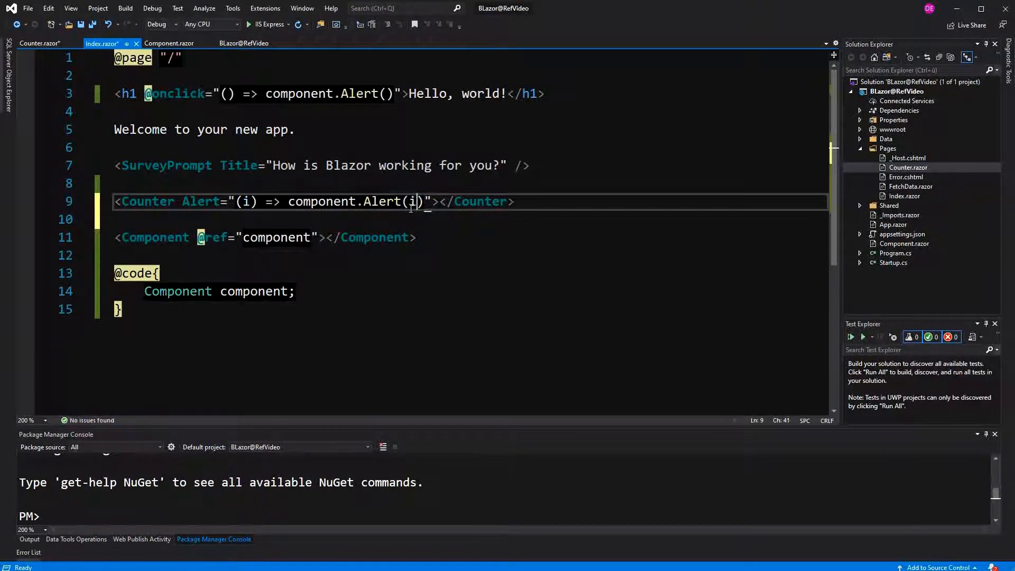
double_click(173, 94)
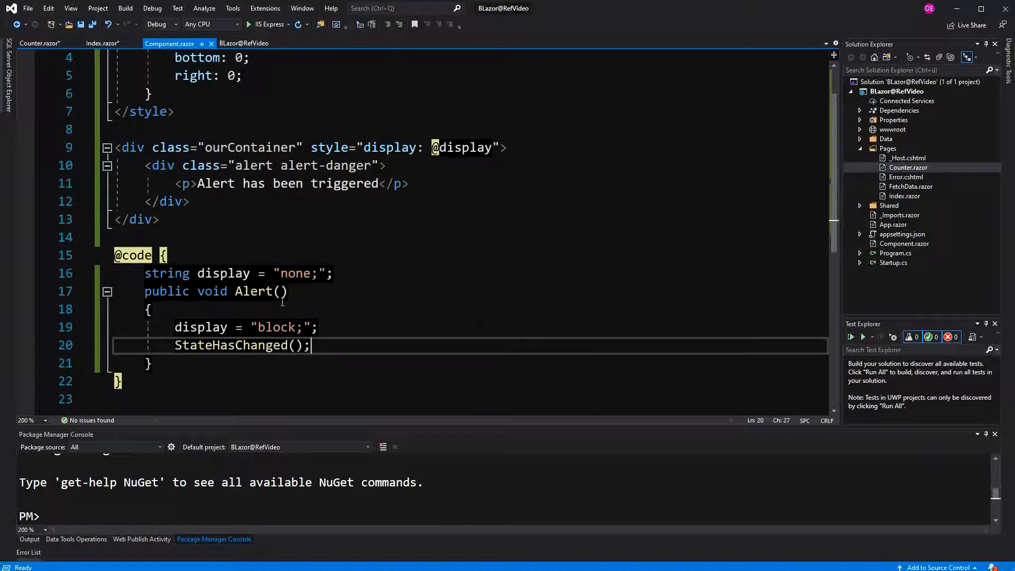
type("int i")
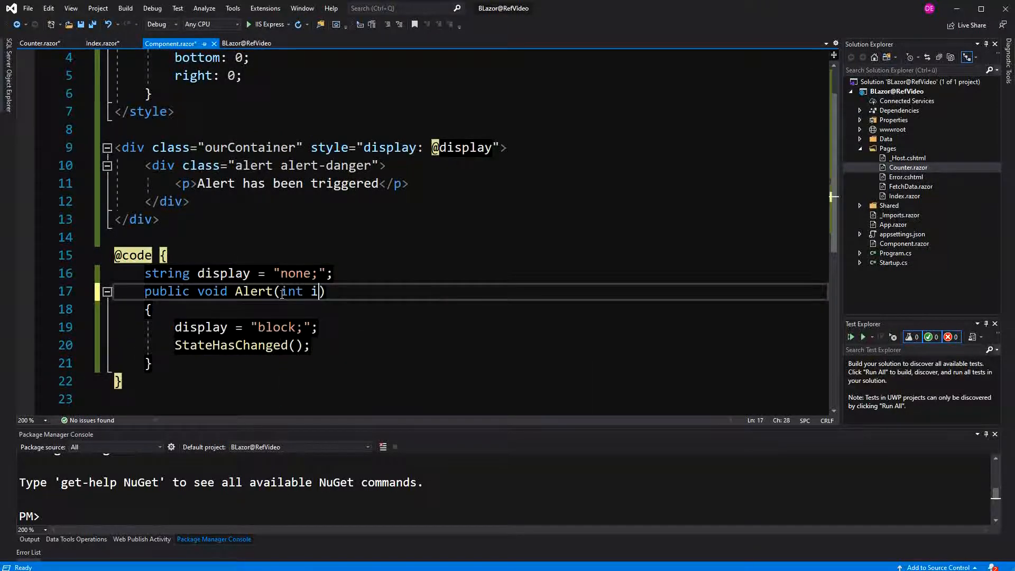
left_click(172, 254)
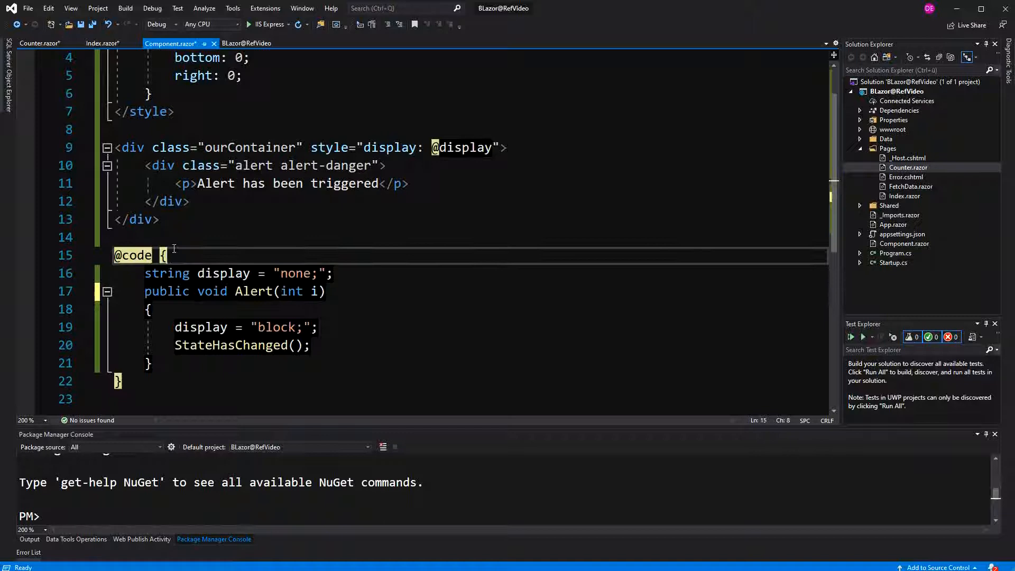
type("string w")
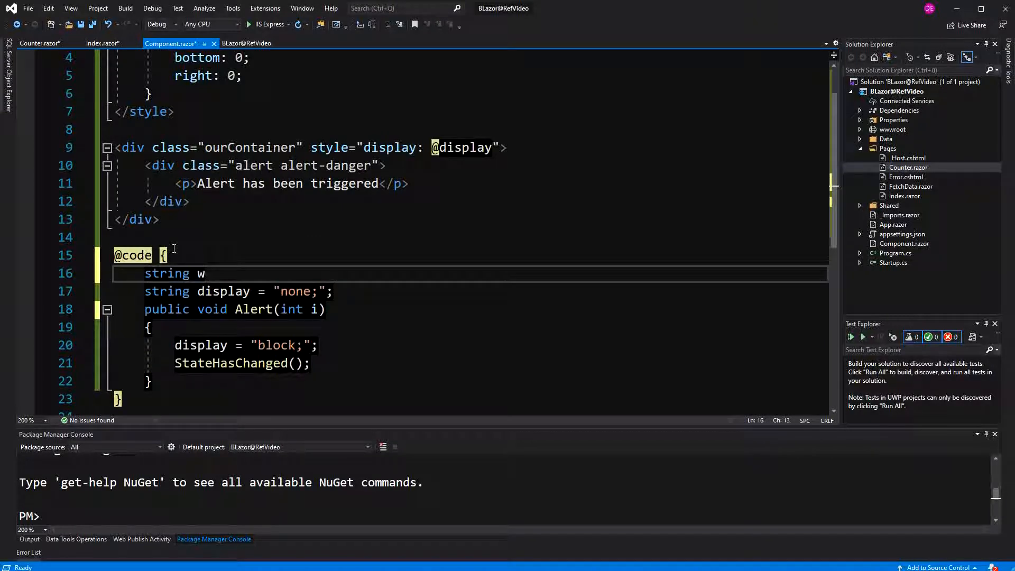
type("hyalert;")
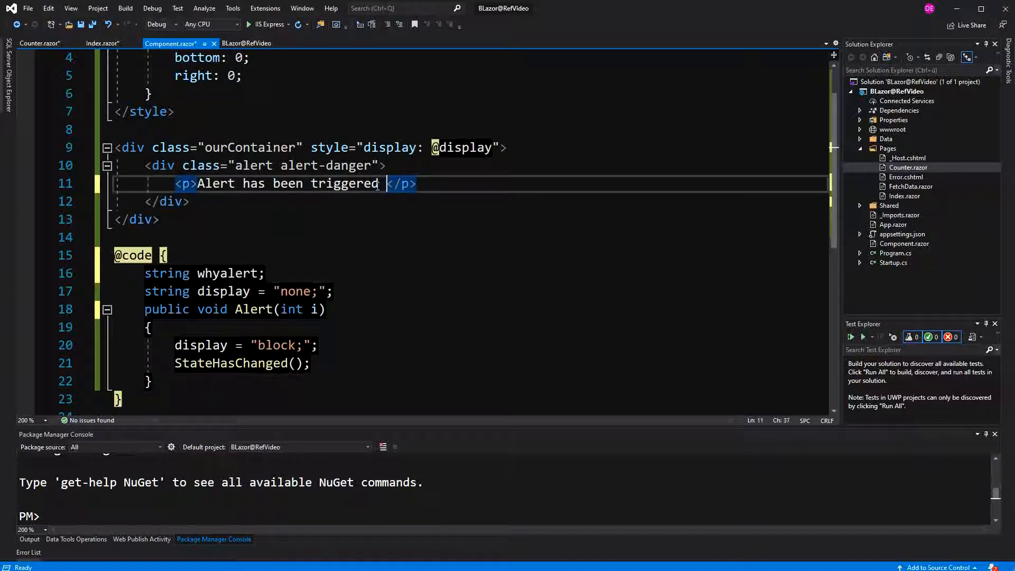
type("@why")
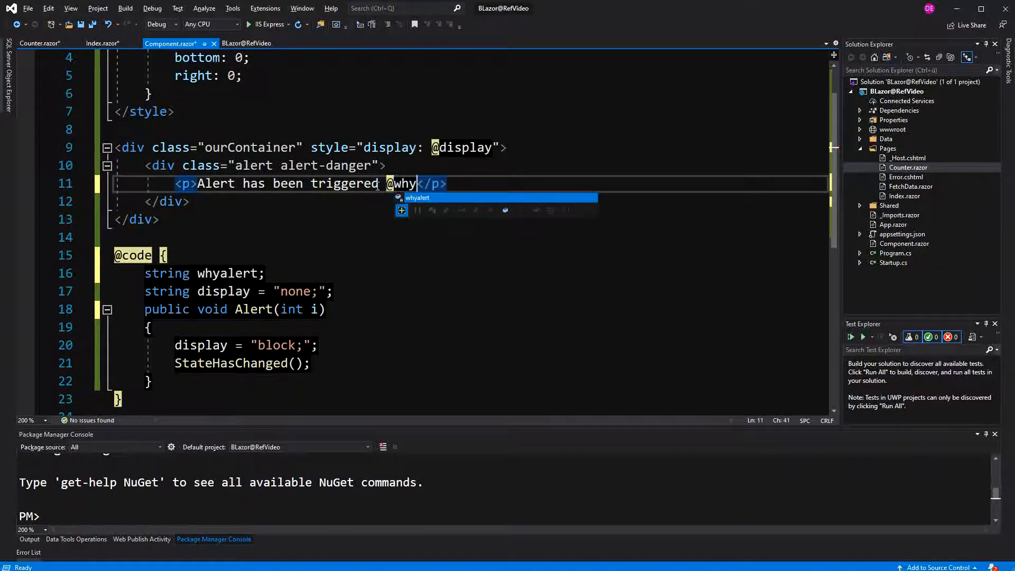
key("Tab")
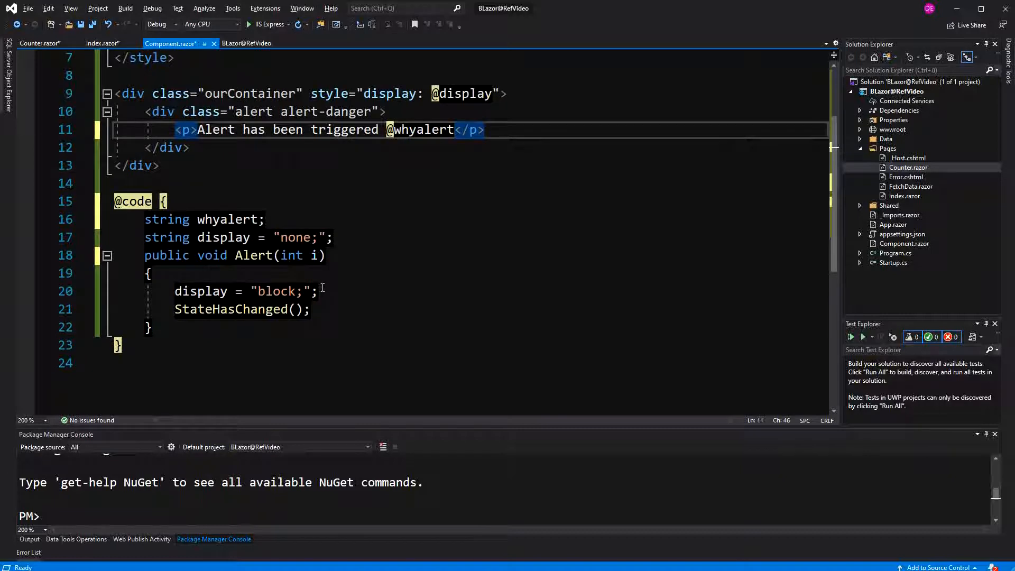
Assign whyalert = $"{i} is bigger then 10" inside Alert, then switch to Index.razor
type("whyalert")
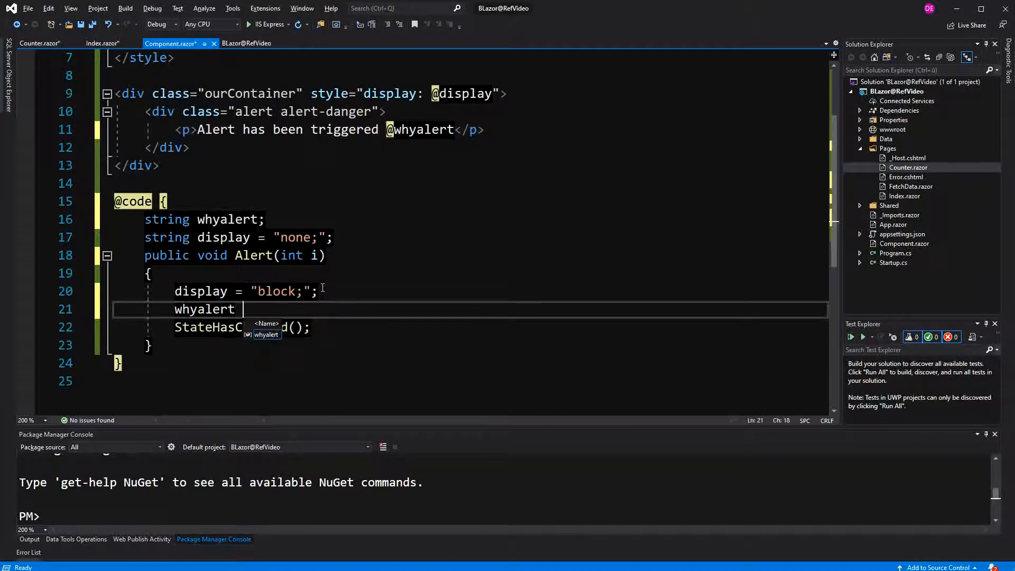
type("=wh")
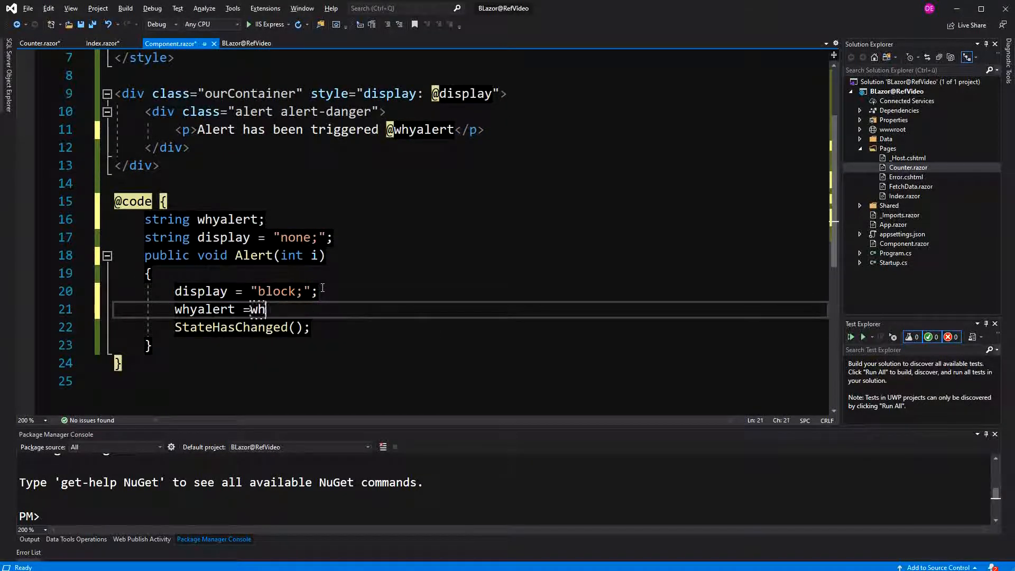
key("Backspace")
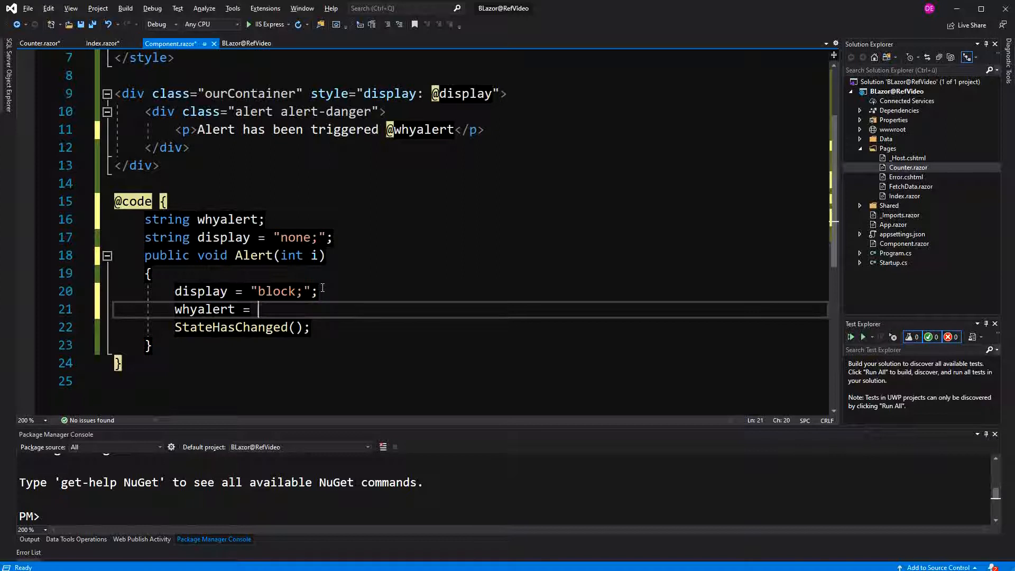
type("$\"")
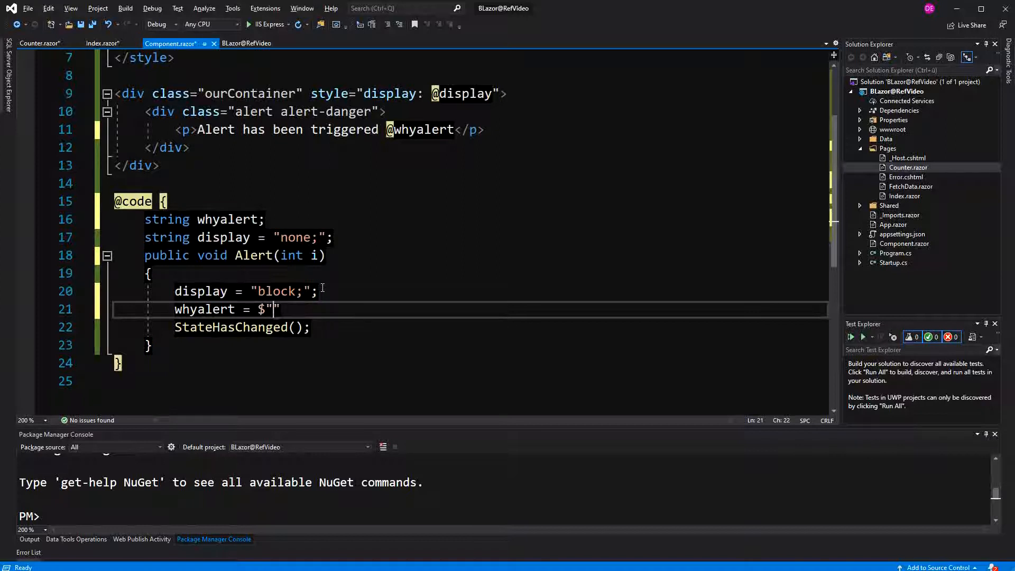
type("{}")
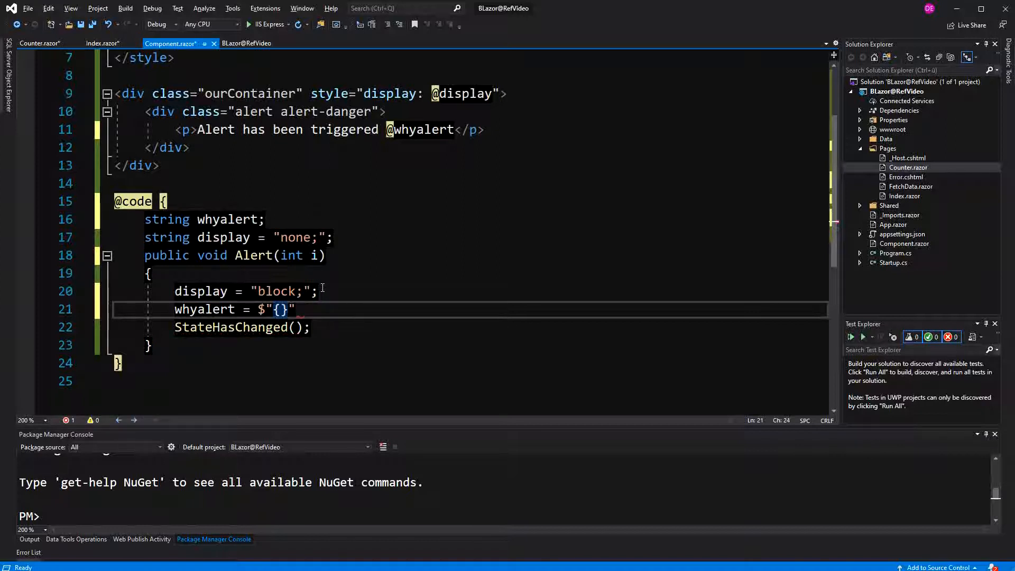
type("i")
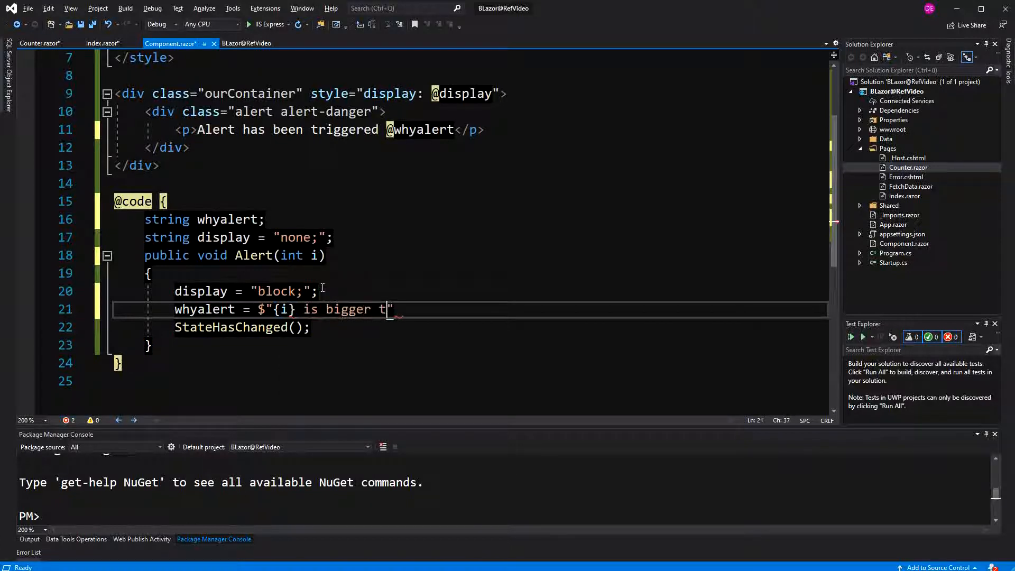
type("hen 10")
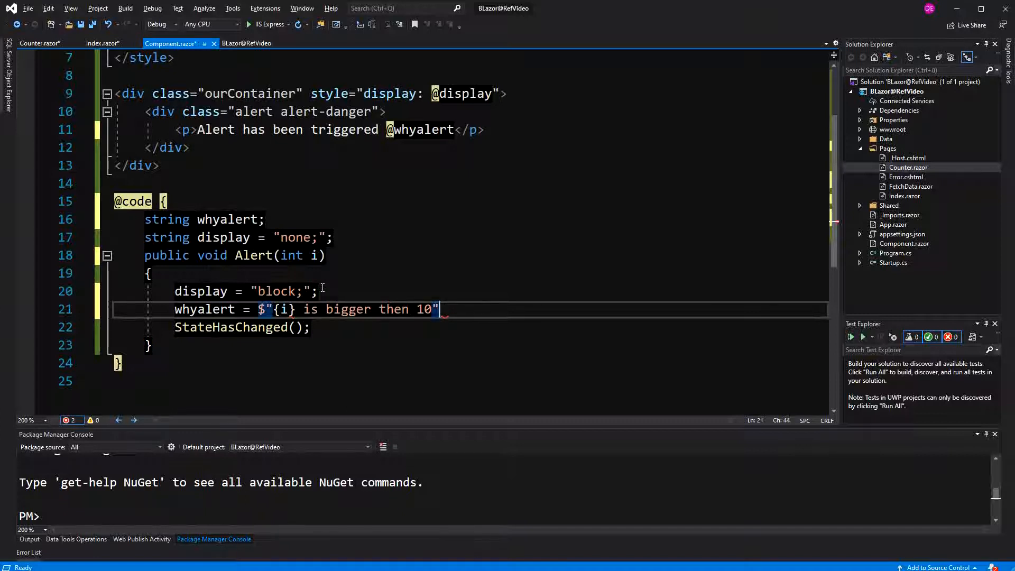
type(";")
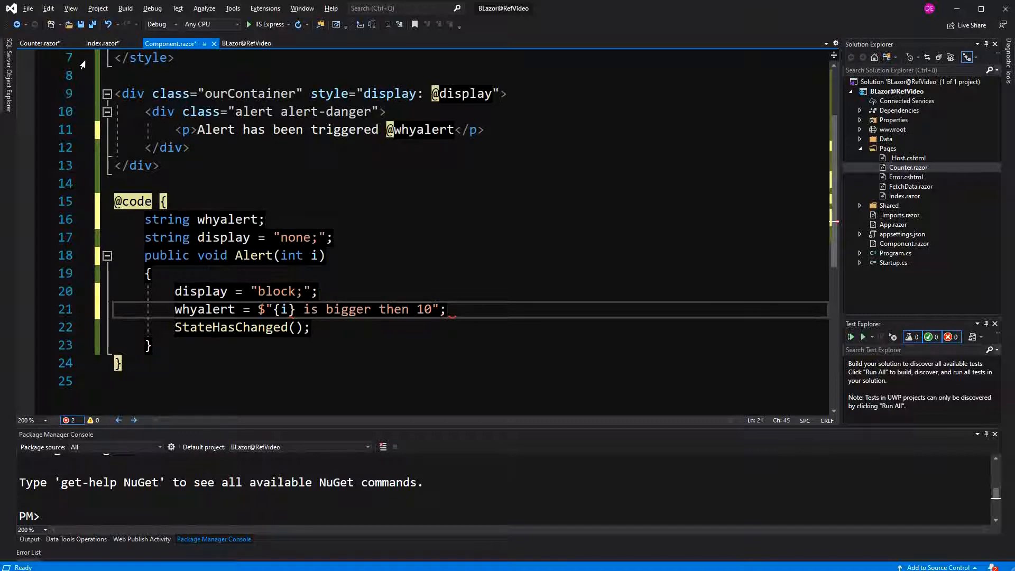
left_click(101, 43)
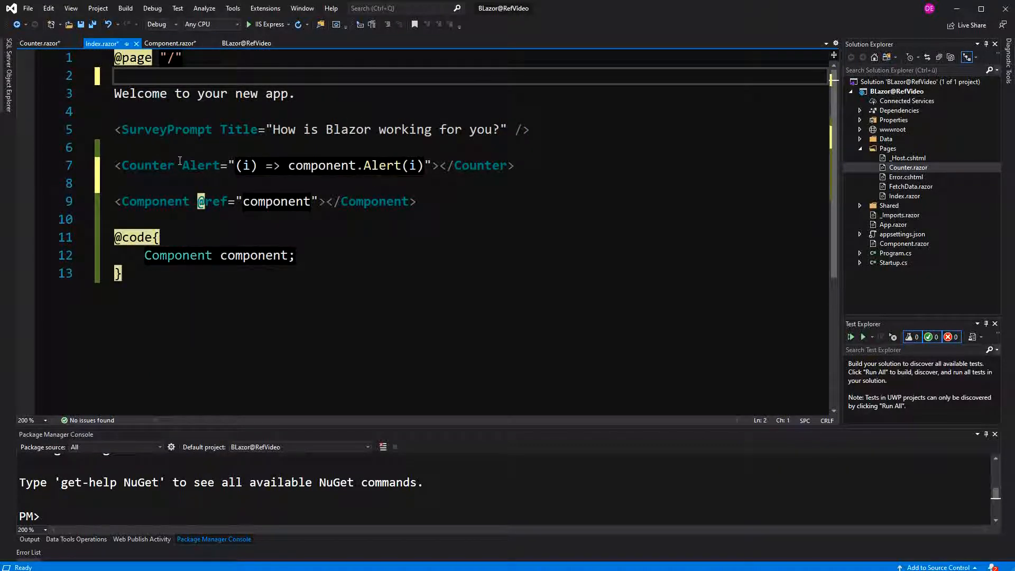
Run with IIS Express, click the counter past 10 to see "17 is bigger then 10", then close the browser
left_click(265, 23)
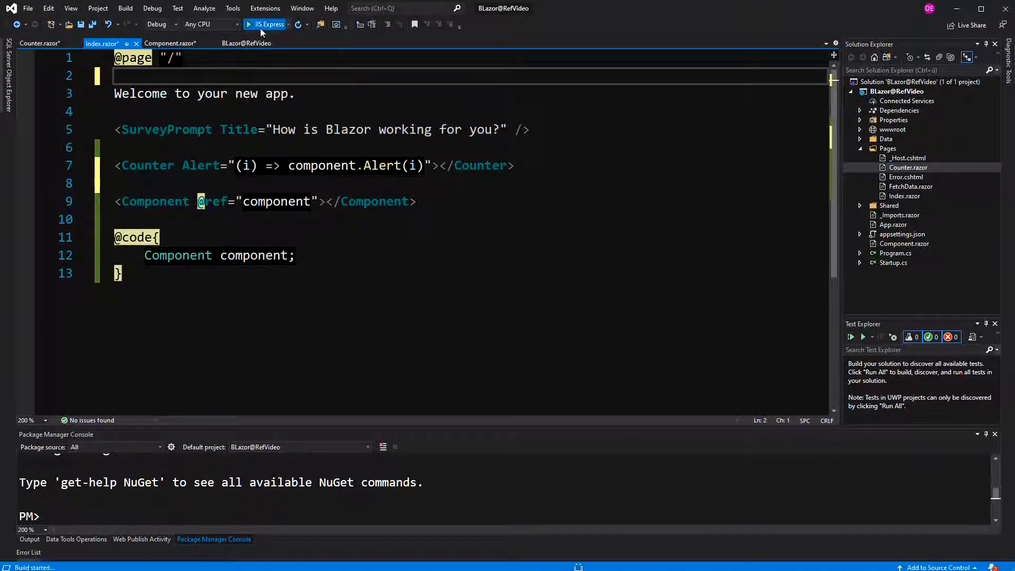
left_click(265, 23)
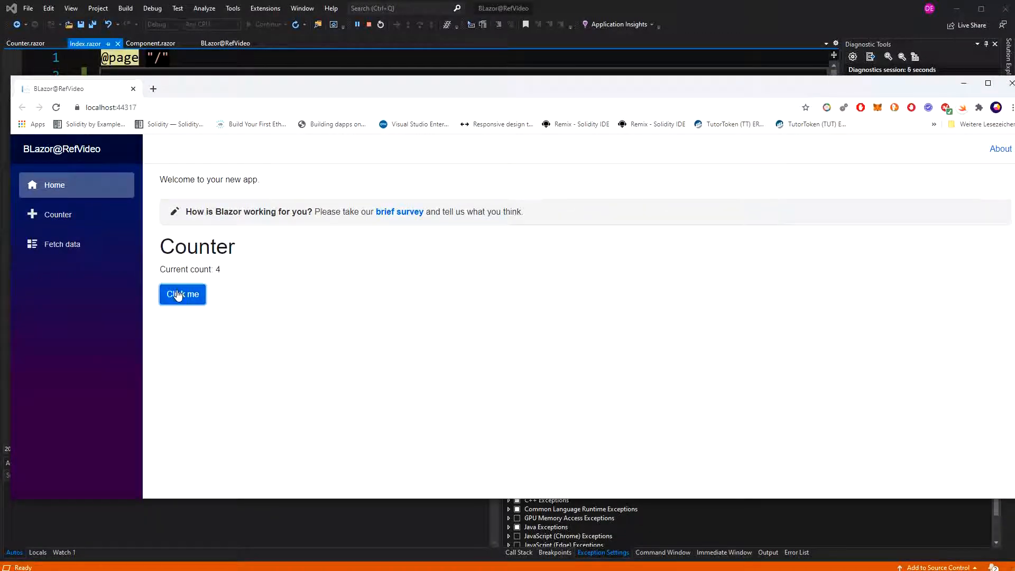
left_click(181, 293)
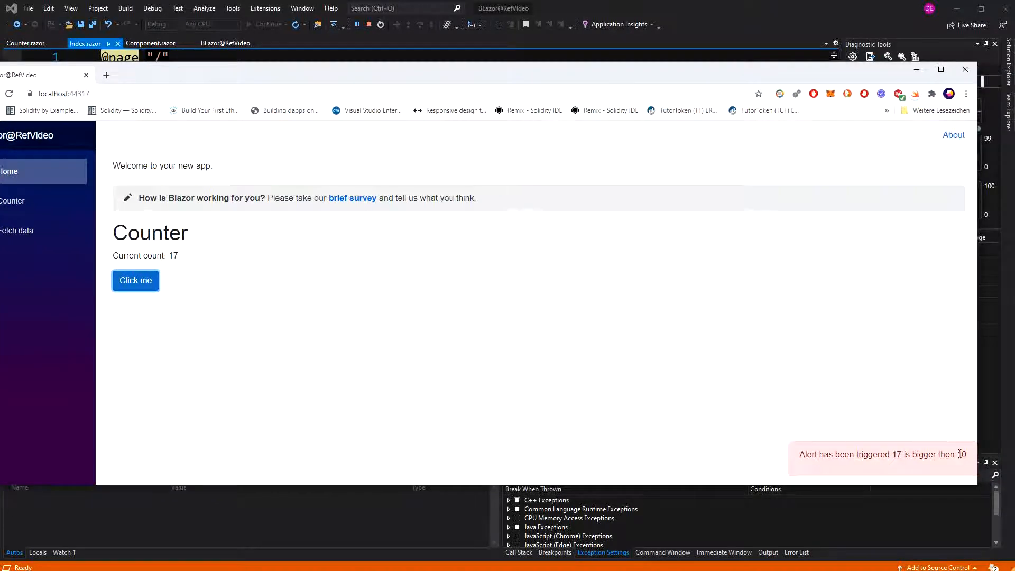
mouse_move(965, 70)
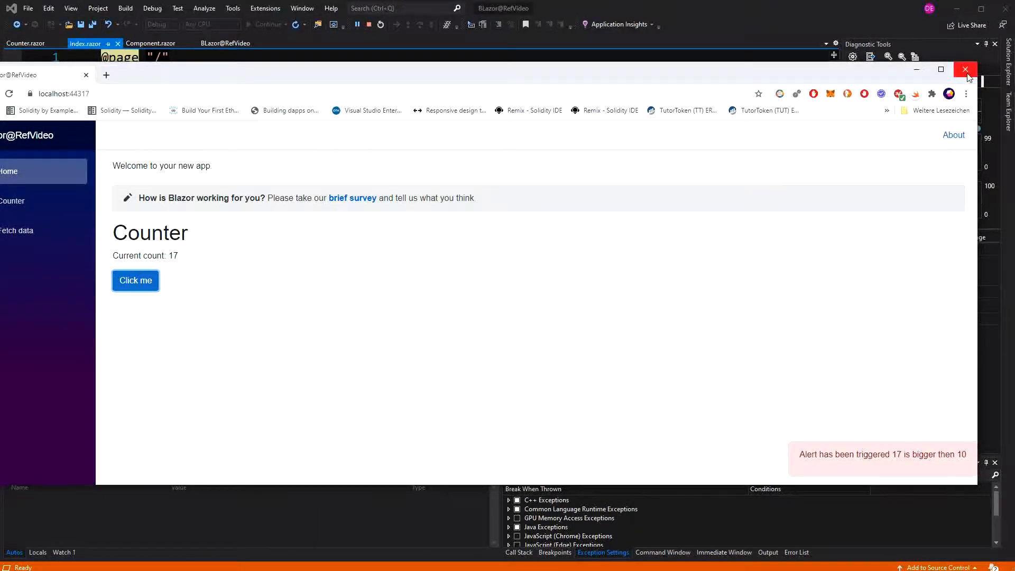
left_click(963, 69)
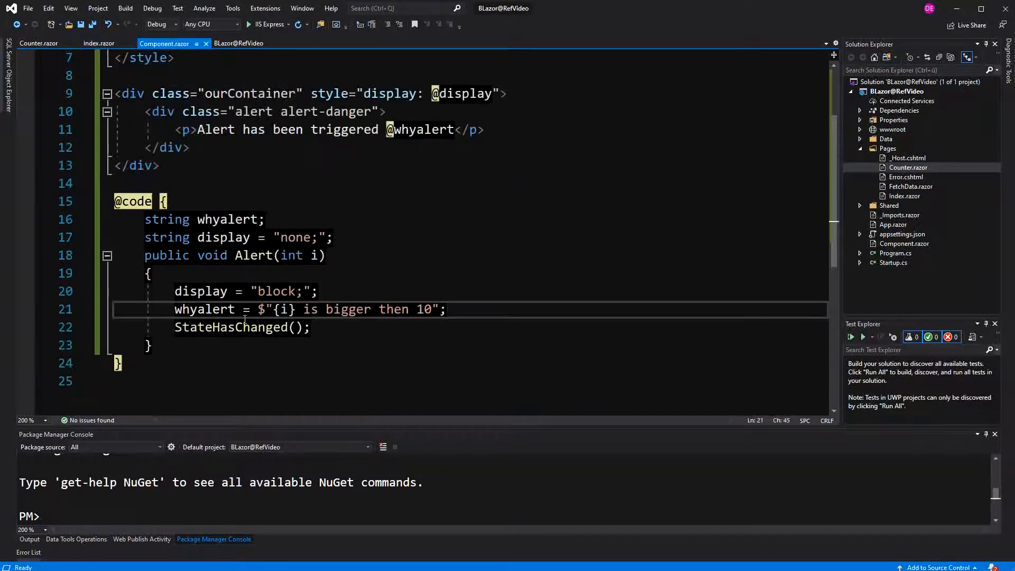
Highlight the whole Alert method in Component.razor, then switch to Index.razor
left_click_drag(144, 255, 153, 345)
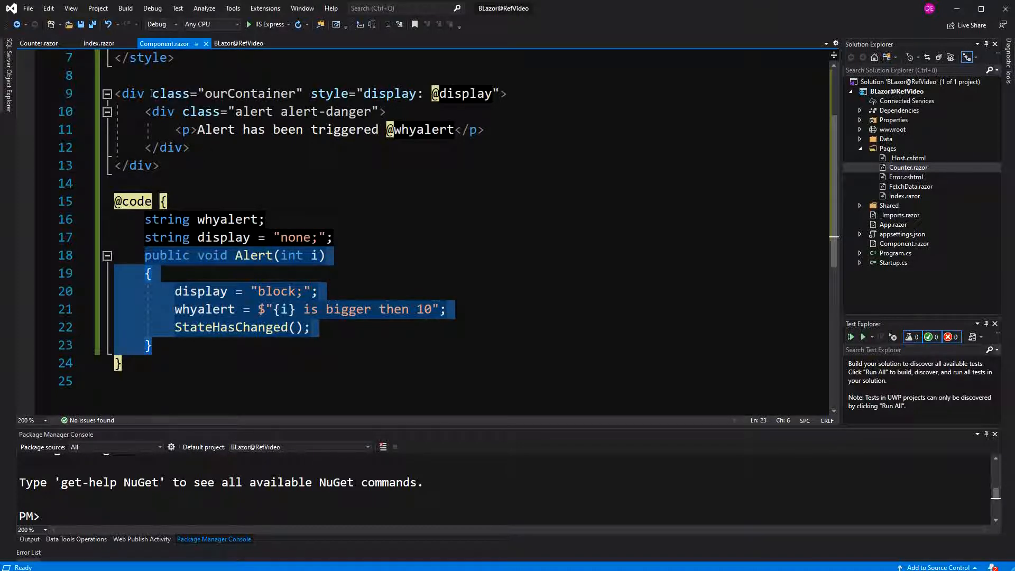
left_click(99, 43)
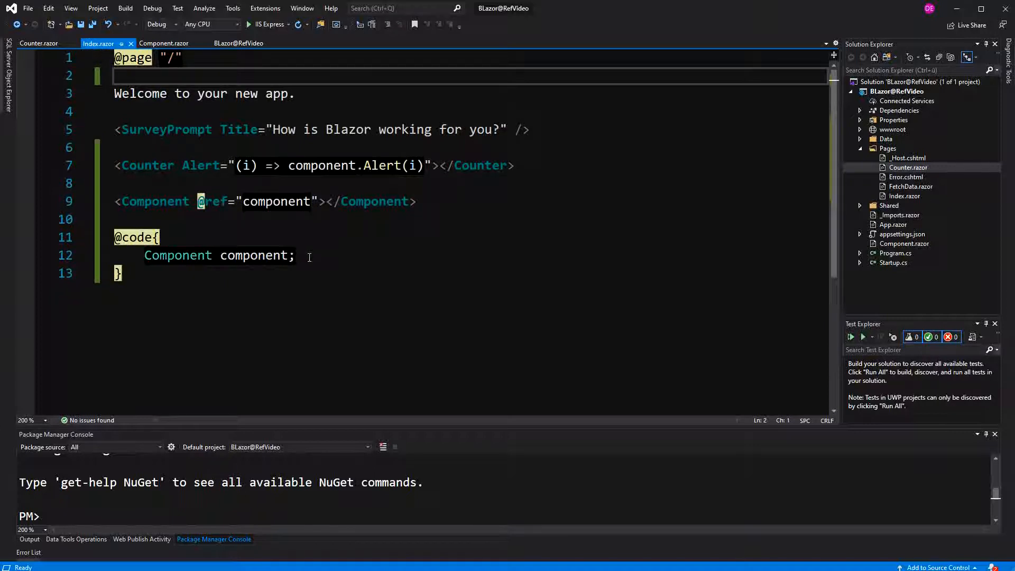
mouse_move(258, 255)
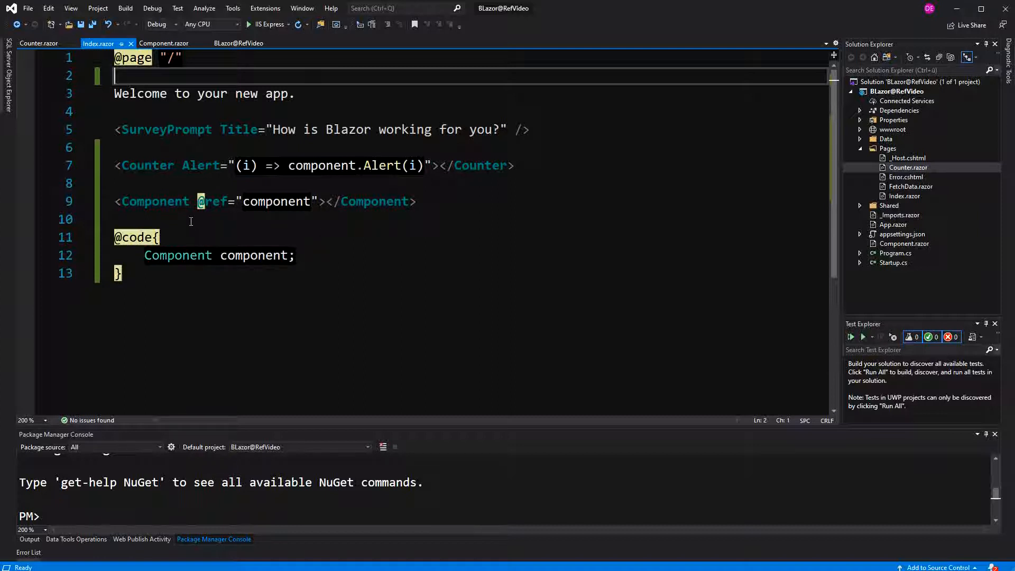
mouse_move(277, 202)
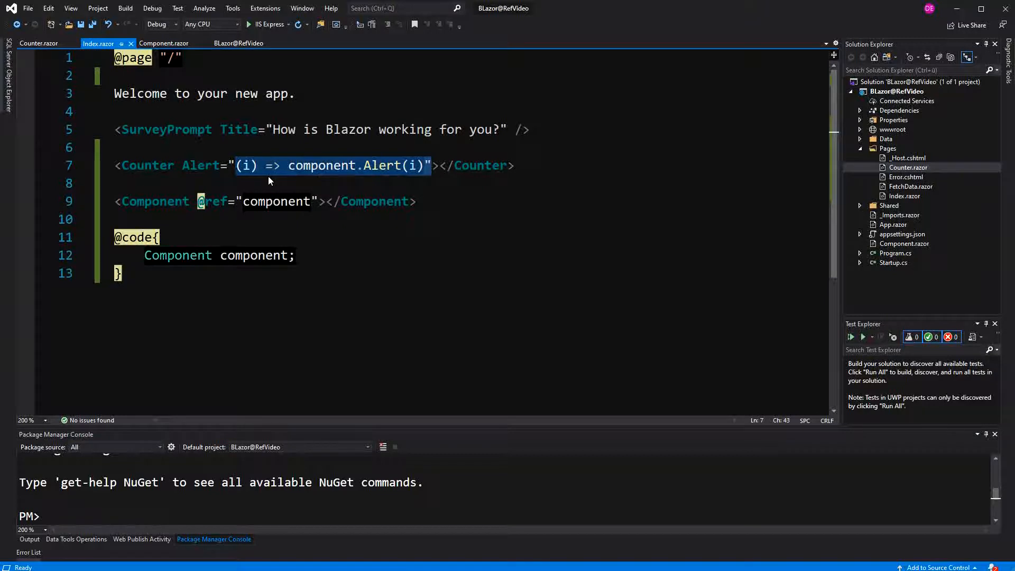
mouse_move(252, 187)
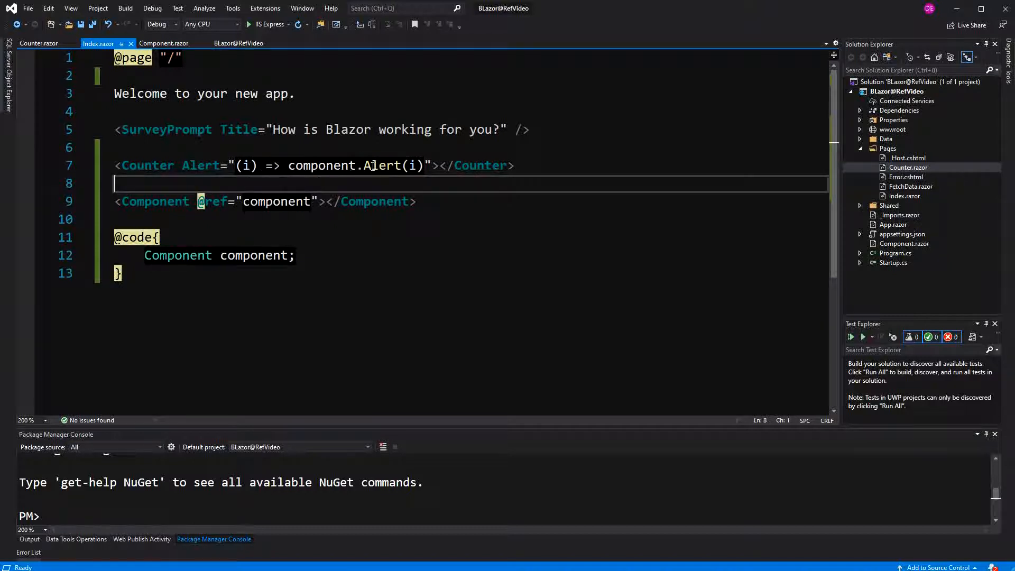
Open the Counter.razor tab showing IncrementCount invoking the Alert callback
left_click(37, 43)
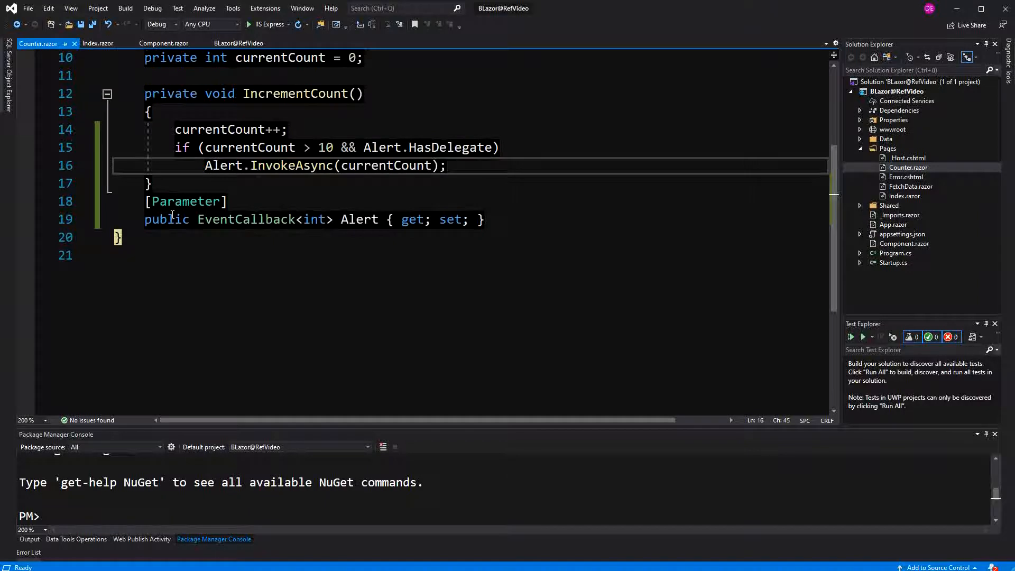
mouse_move(316, 220)
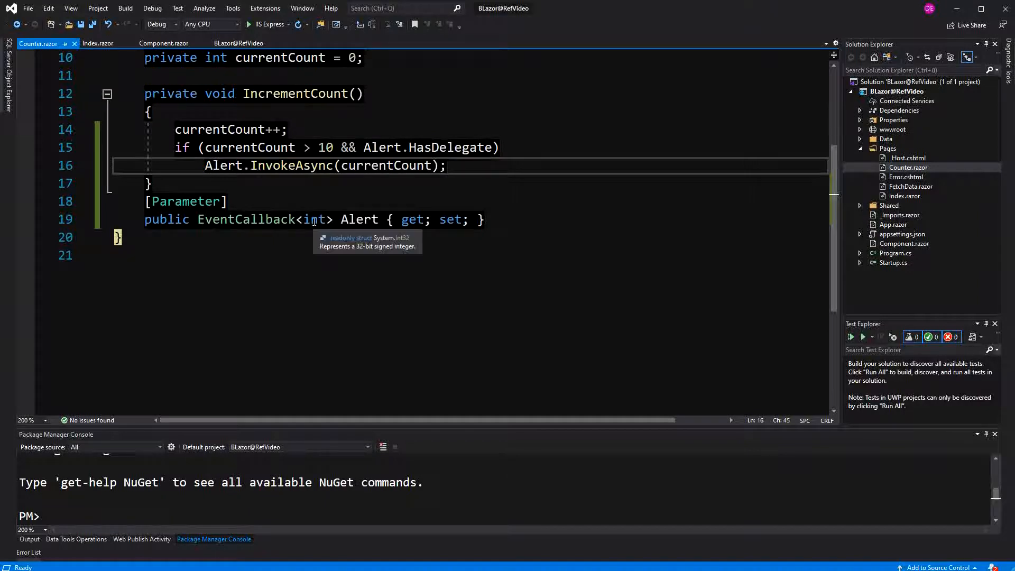
scroll("up", 3)
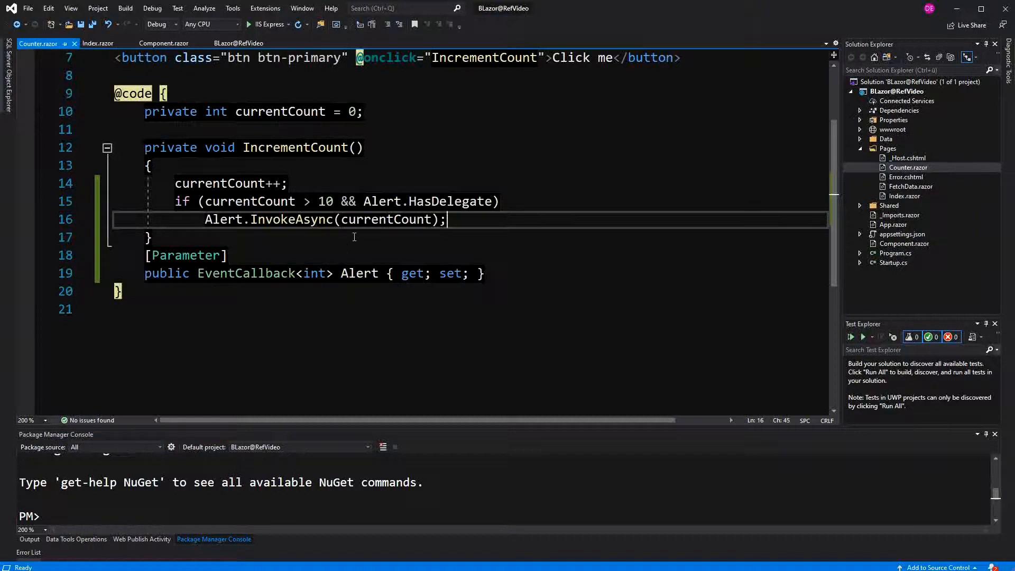
mouse_move(378, 218)
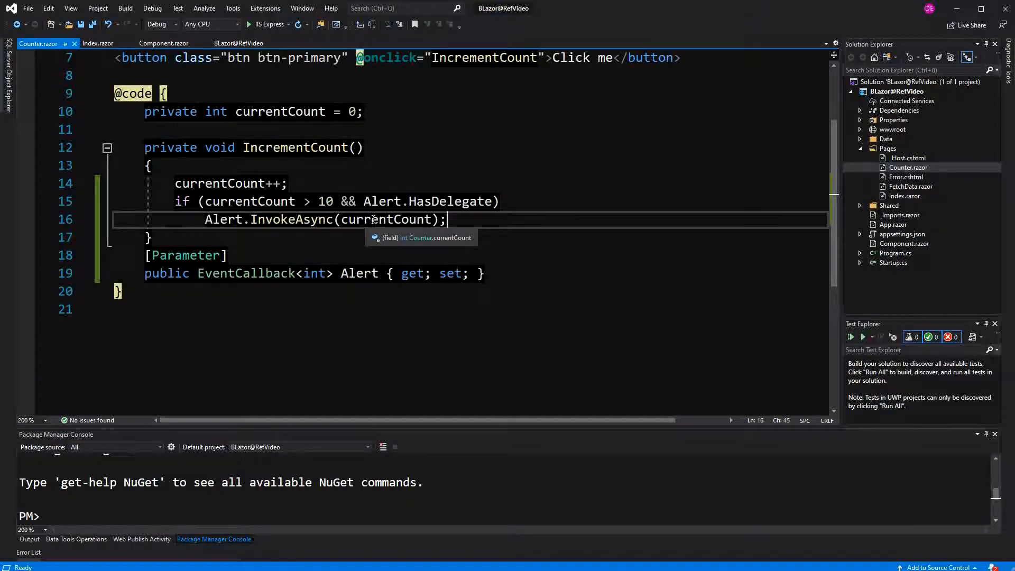
mouse_move(973, 514)
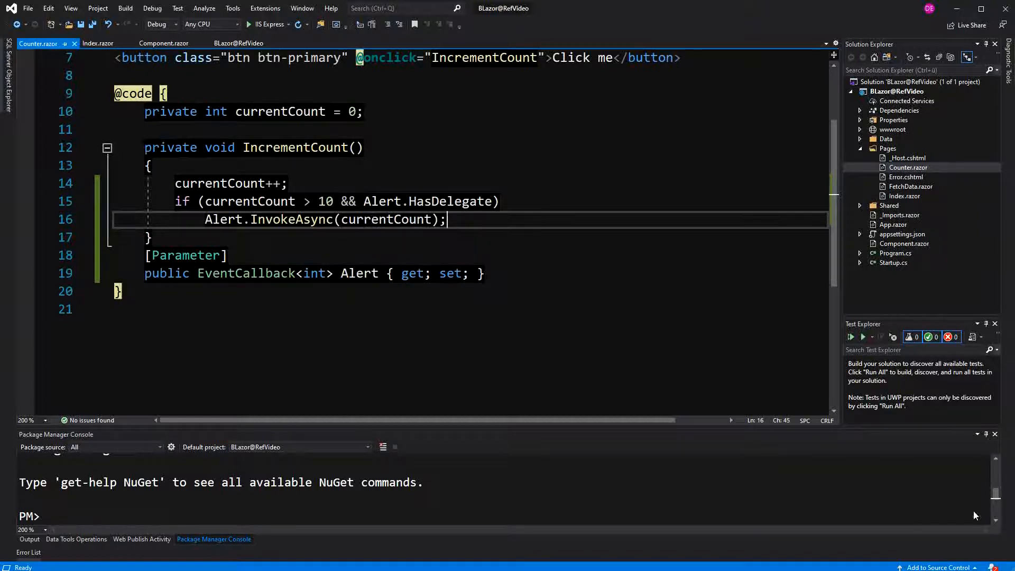